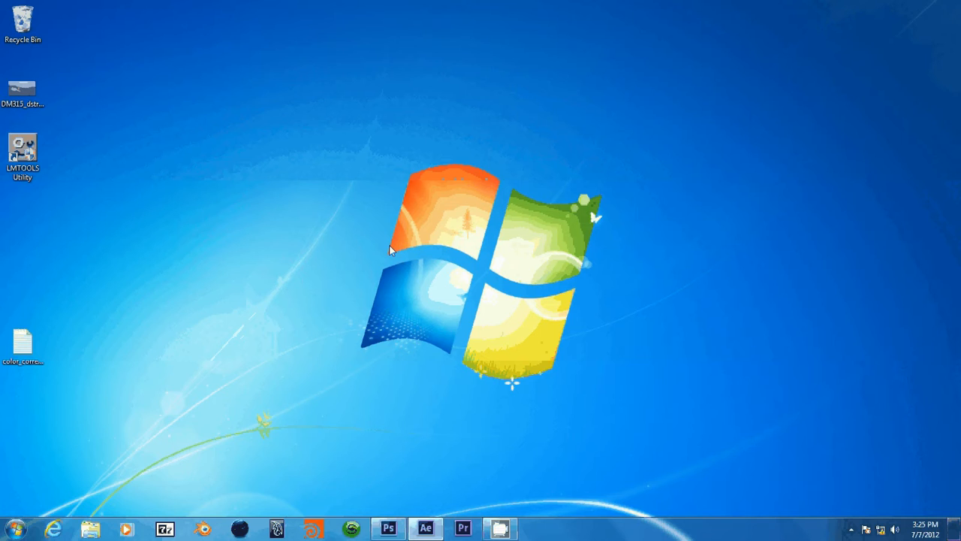
mouse_move(485, 499)
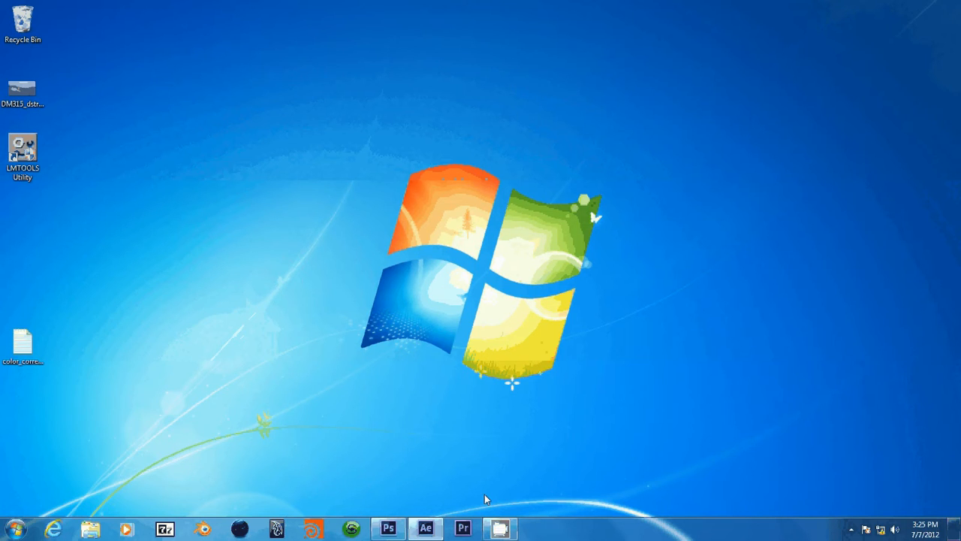
mouse_move(448, 490)
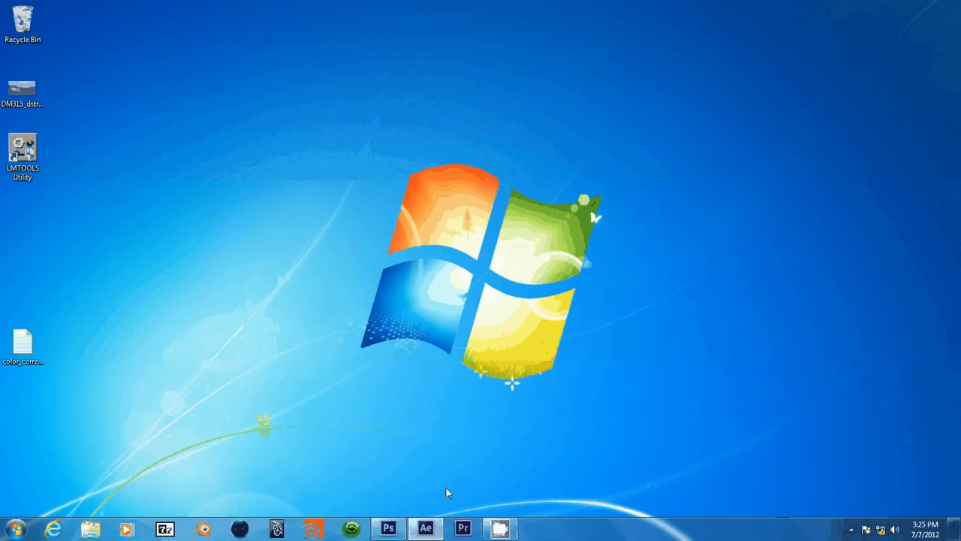
mouse_move(451, 498)
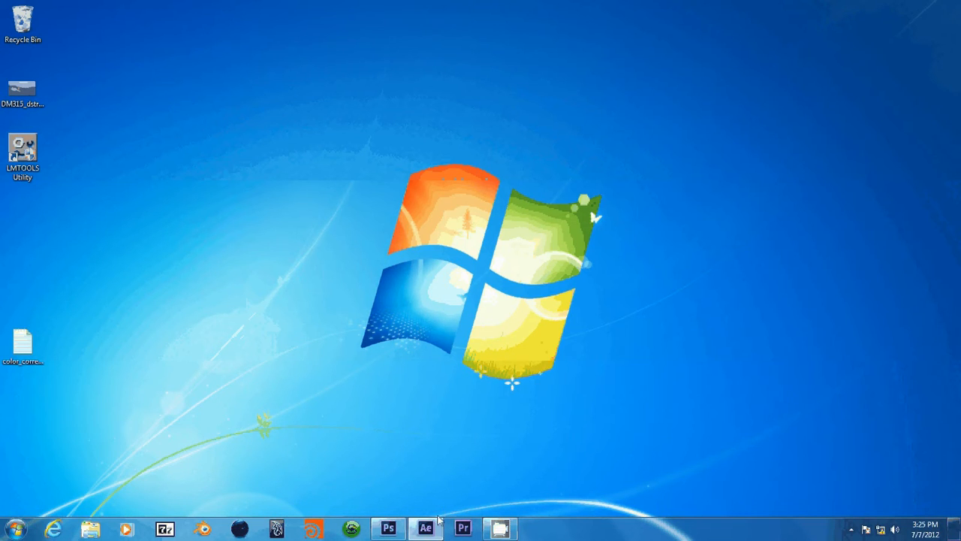
mouse_move(544, 519)
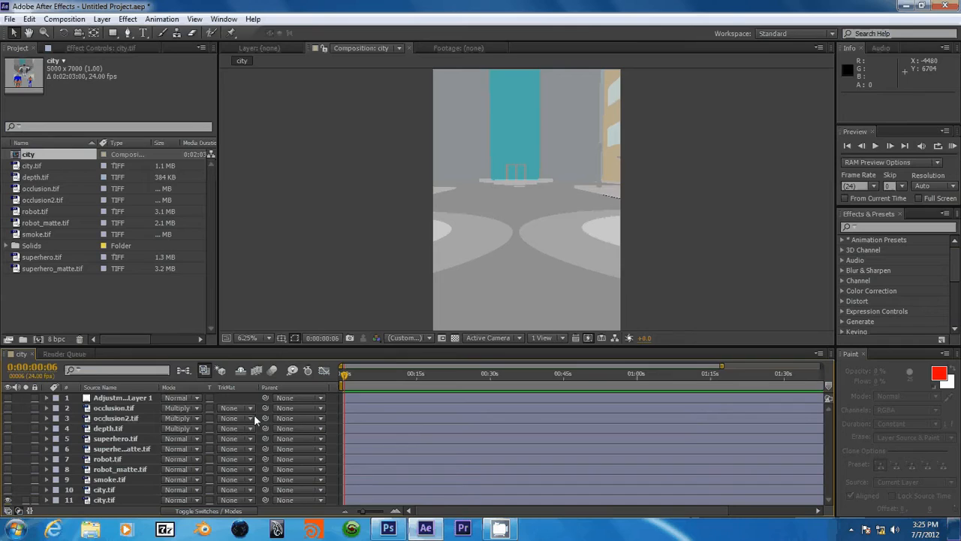
Step: Select the bottom city.tif layer and reveal its Masks and Transform groups in the timeline
click(105, 498)
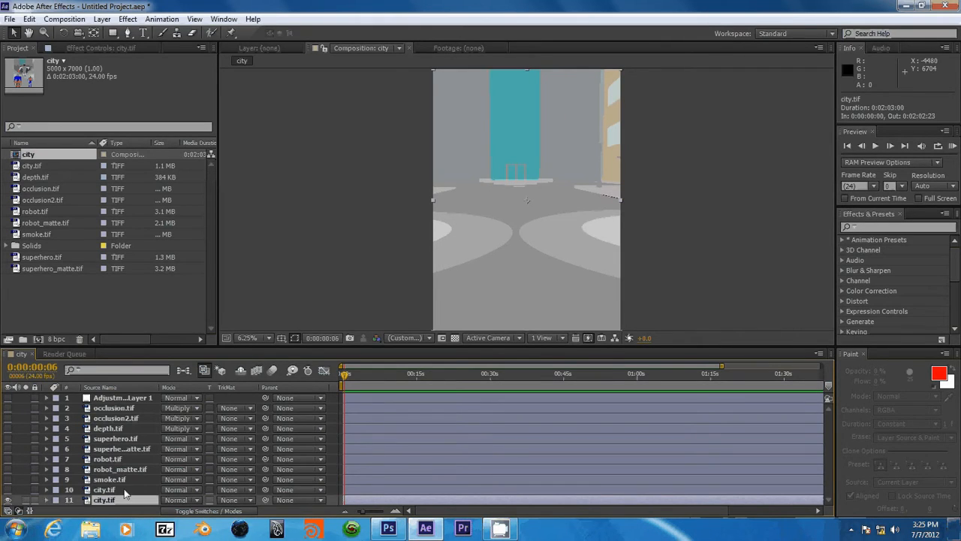
mouse_move(127, 477)
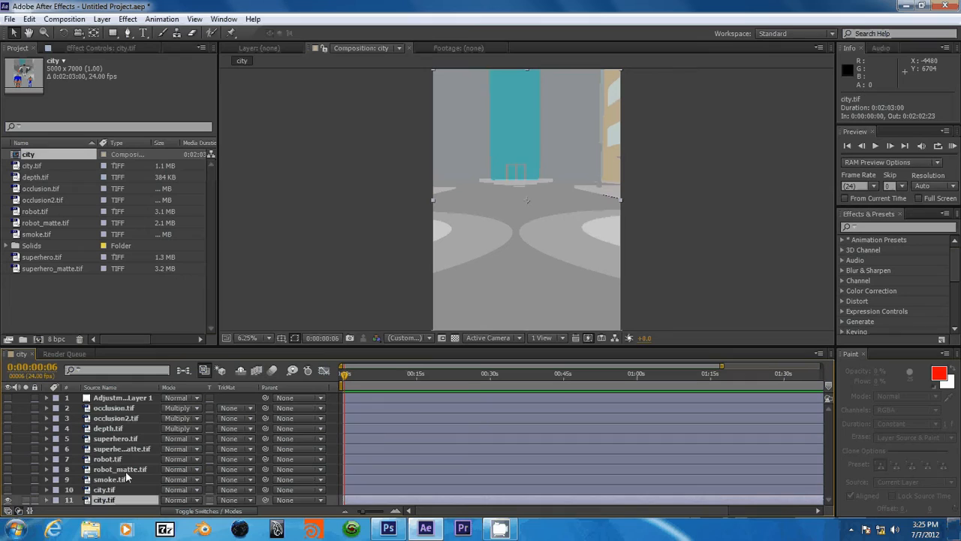
click(105, 490)
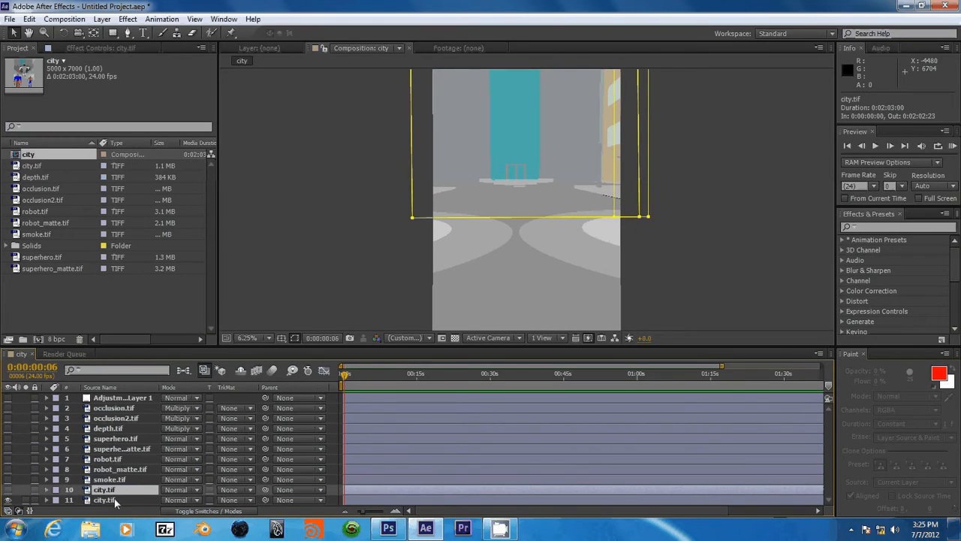
click(110, 479)
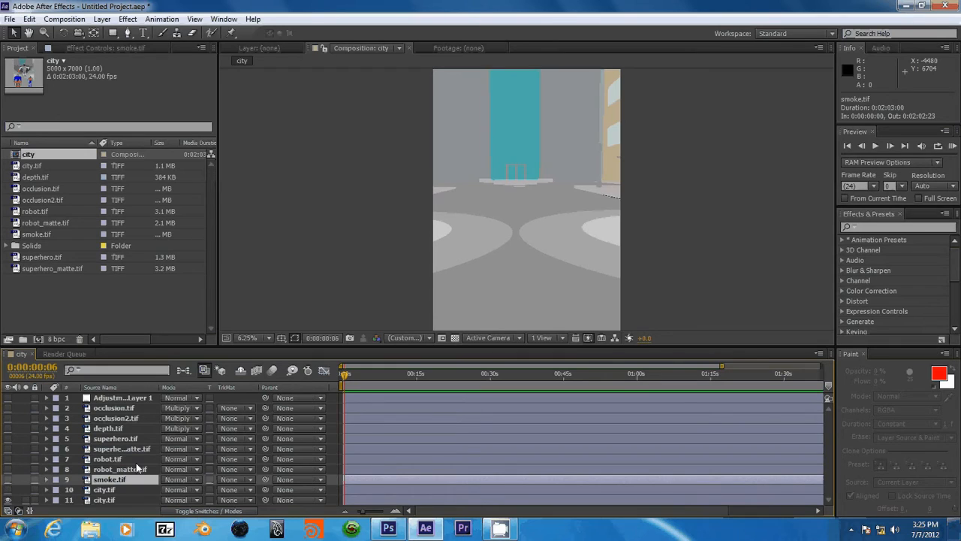
mouse_move(135, 443)
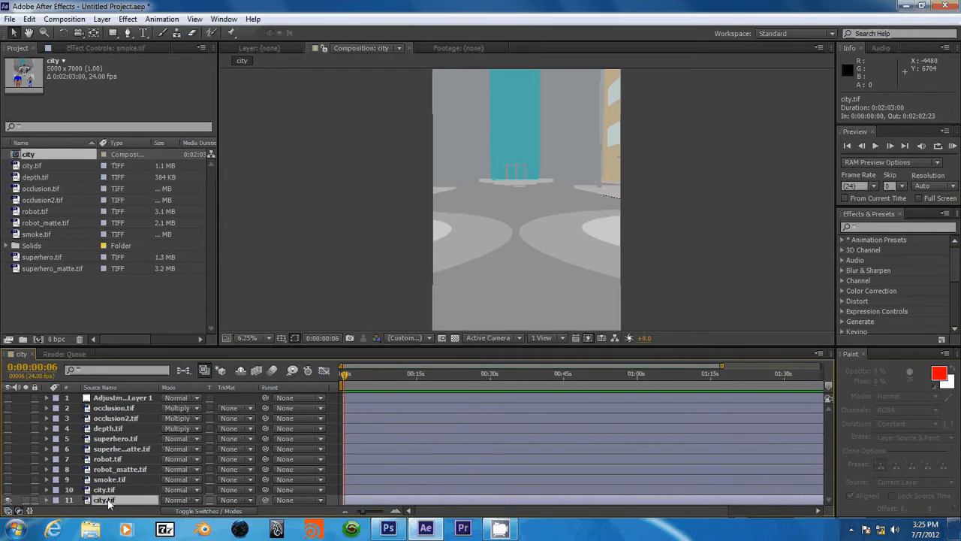
click(105, 499)
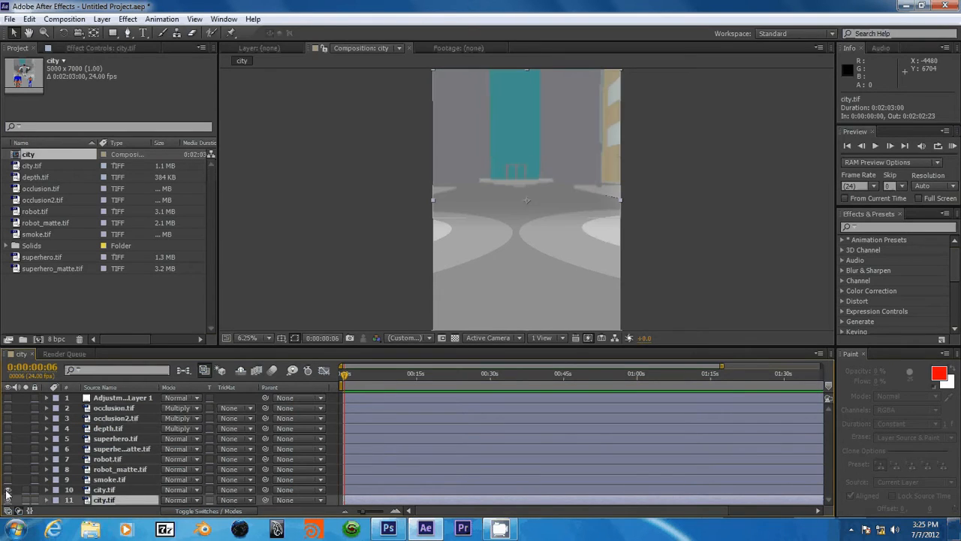
click(104, 489)
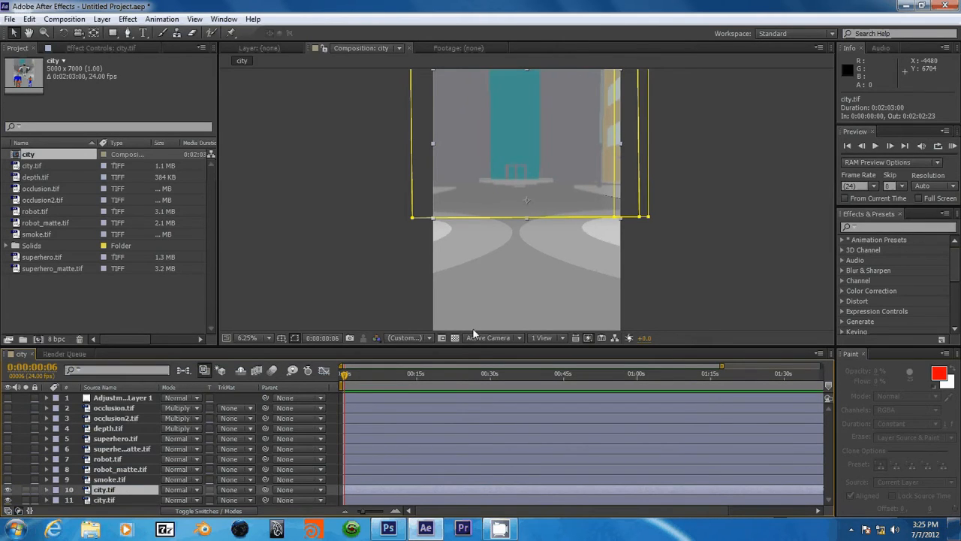
mouse_move(563, 292)
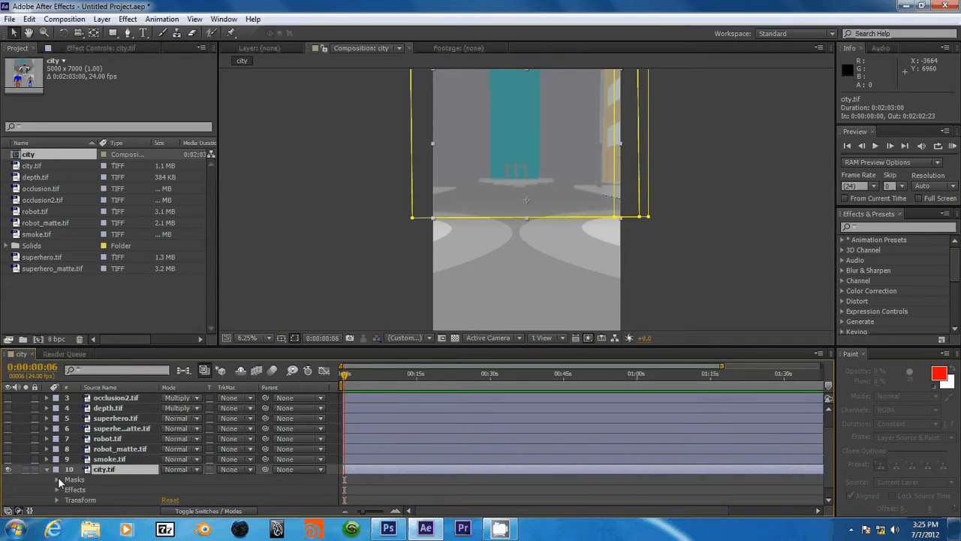
Step: Lay open Mask 1 and Mask 2 on the city layer and increase Mask 1's feather
click(57, 479)
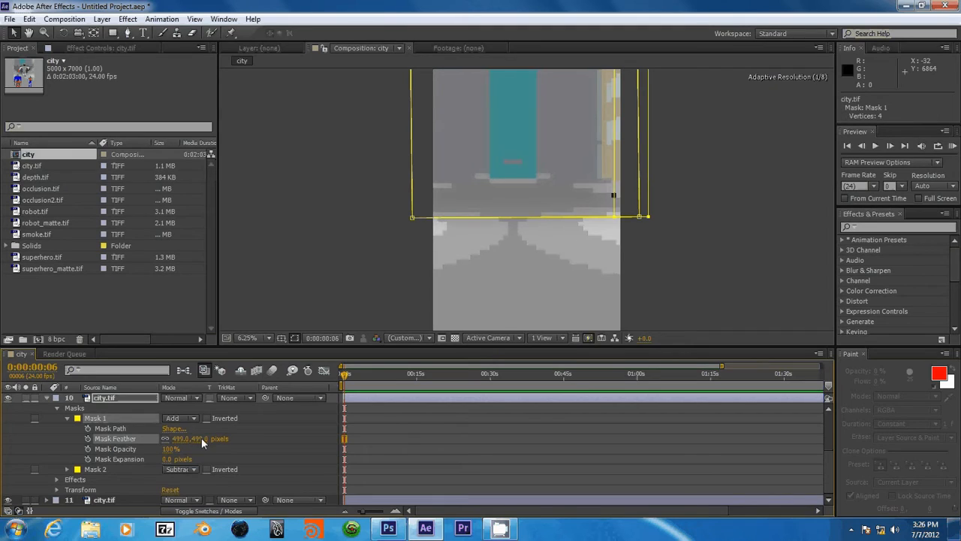
drag(187, 439, 177, 448)
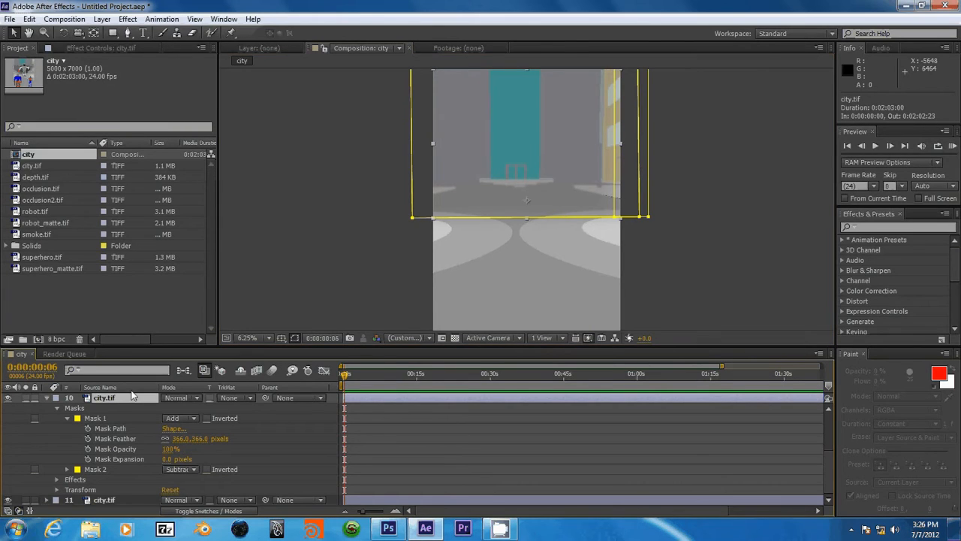
mouse_move(297, 343)
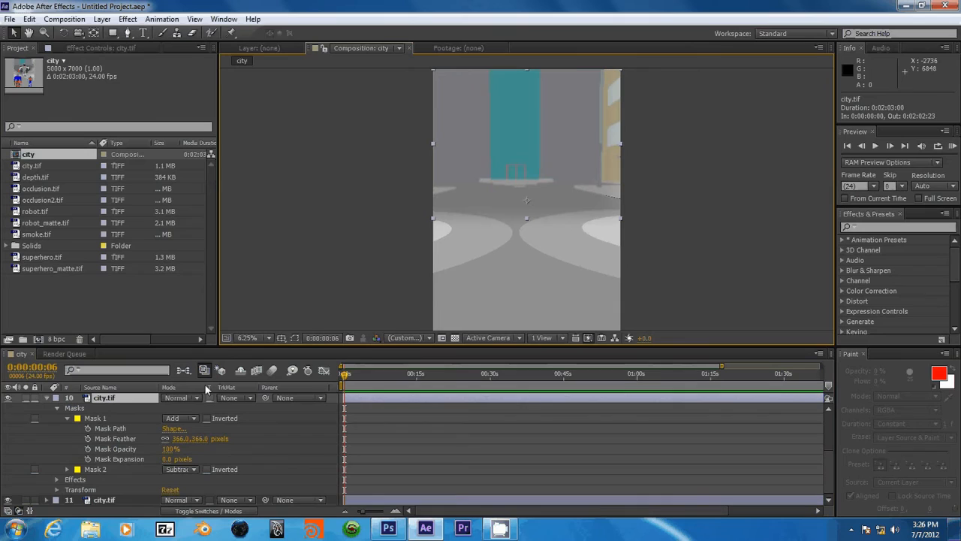
mouse_move(559, 63)
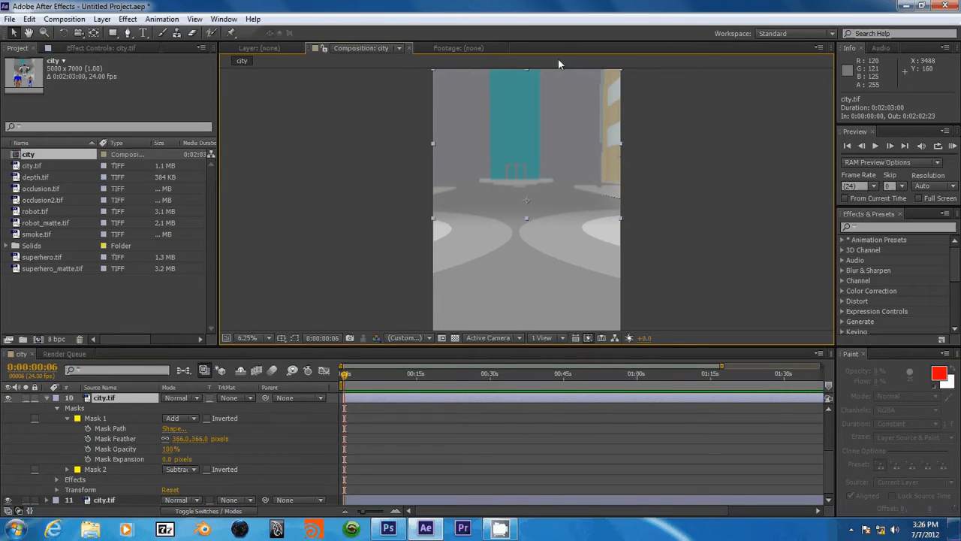
mouse_move(600, 101)
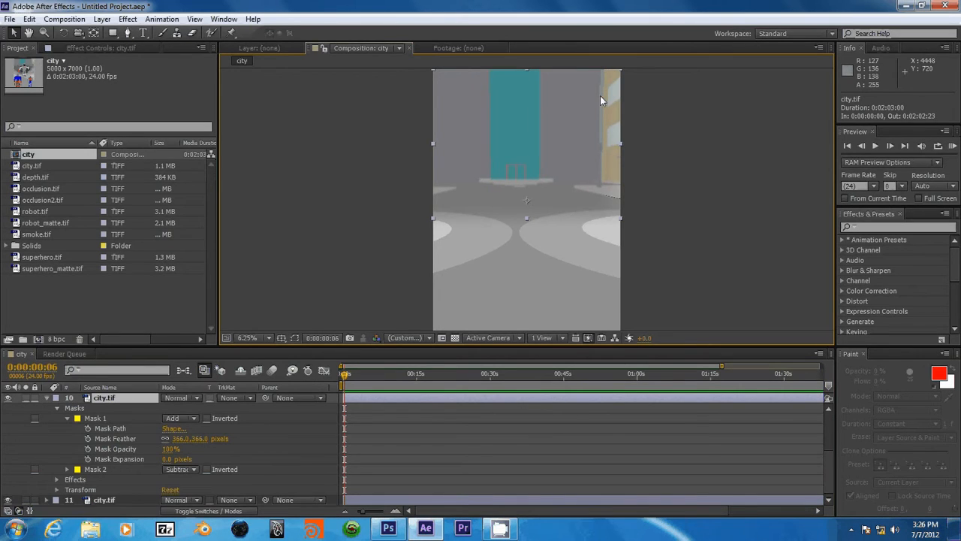
mouse_move(613, 114)
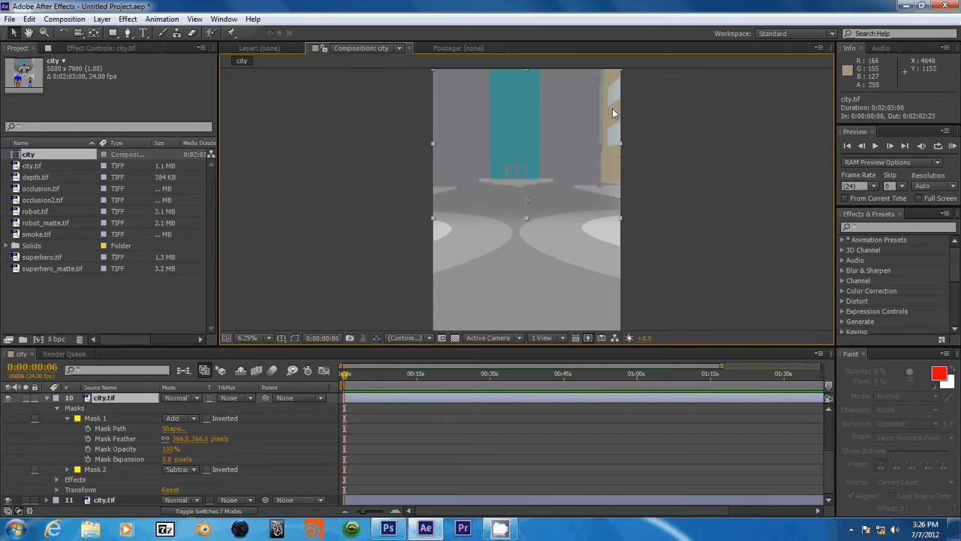
mouse_move(617, 131)
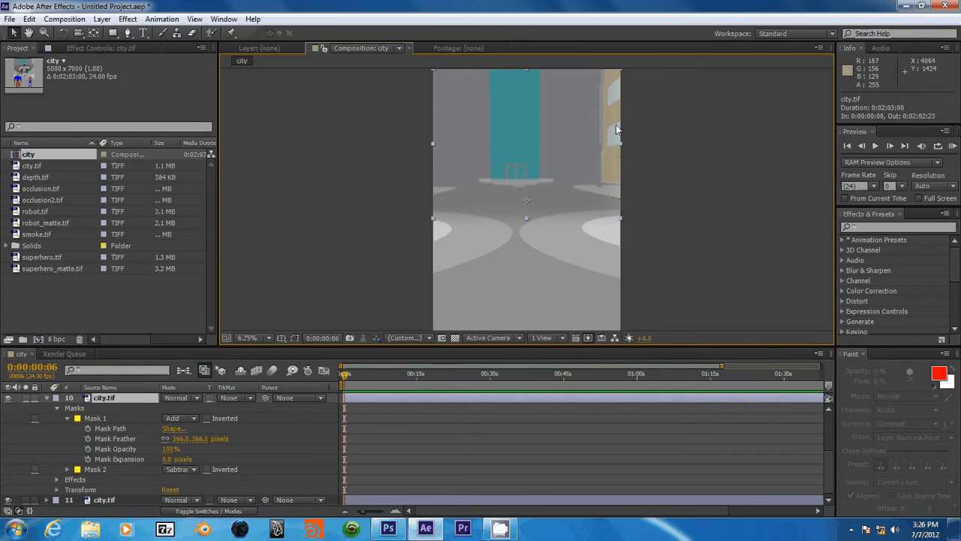
mouse_move(619, 149)
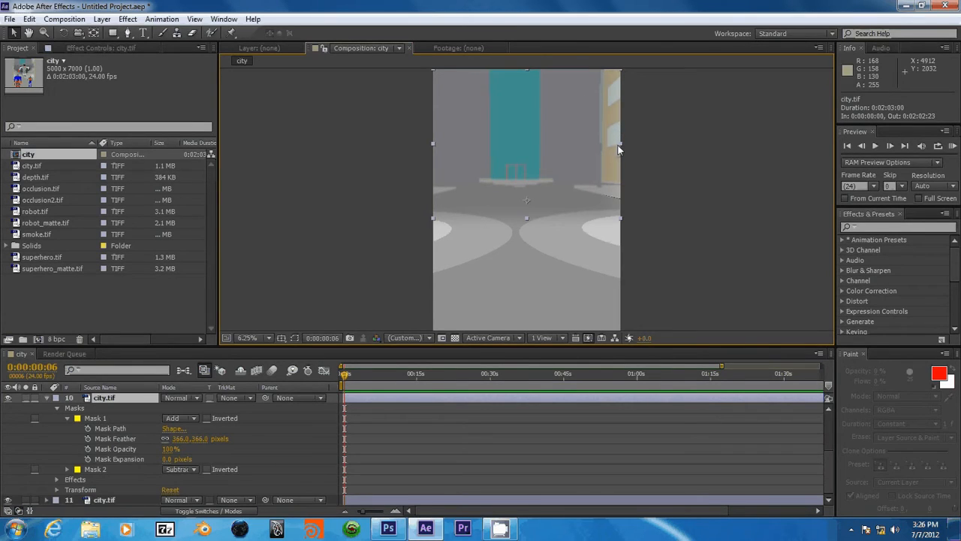
mouse_move(404, 273)
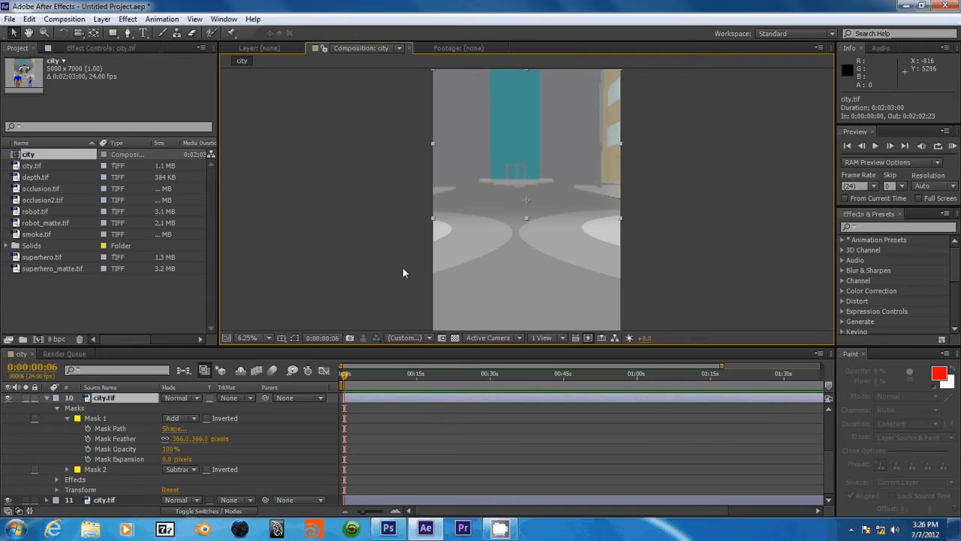
click(111, 428)
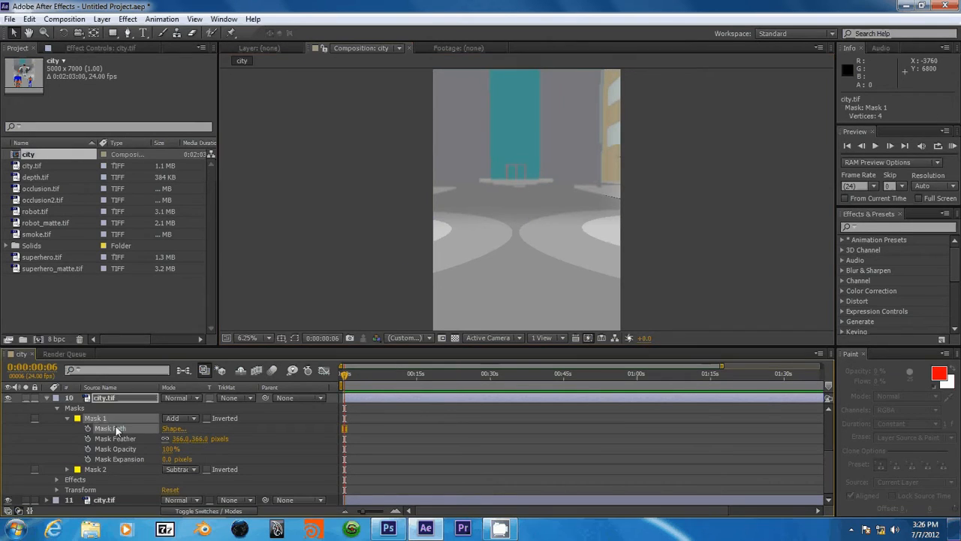
mouse_move(284, 343)
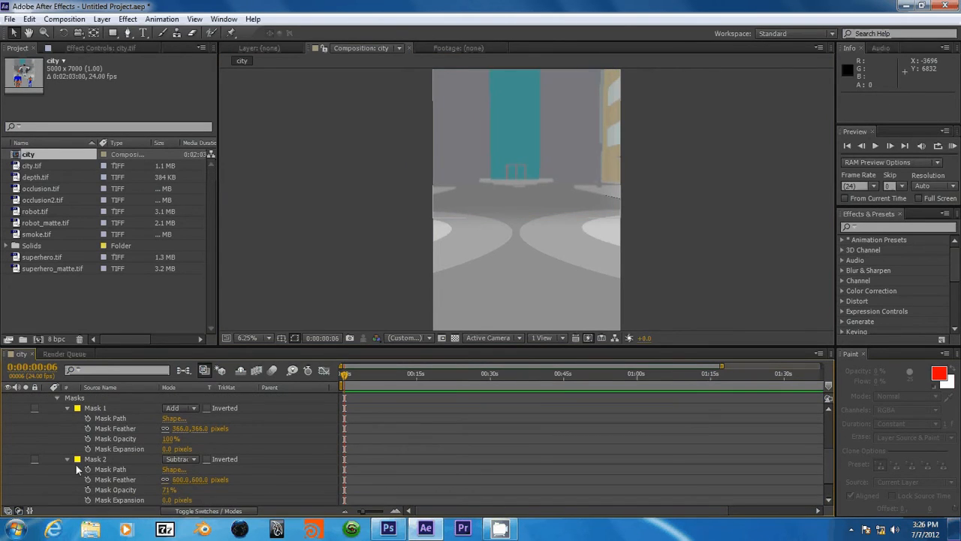
click(96, 459)
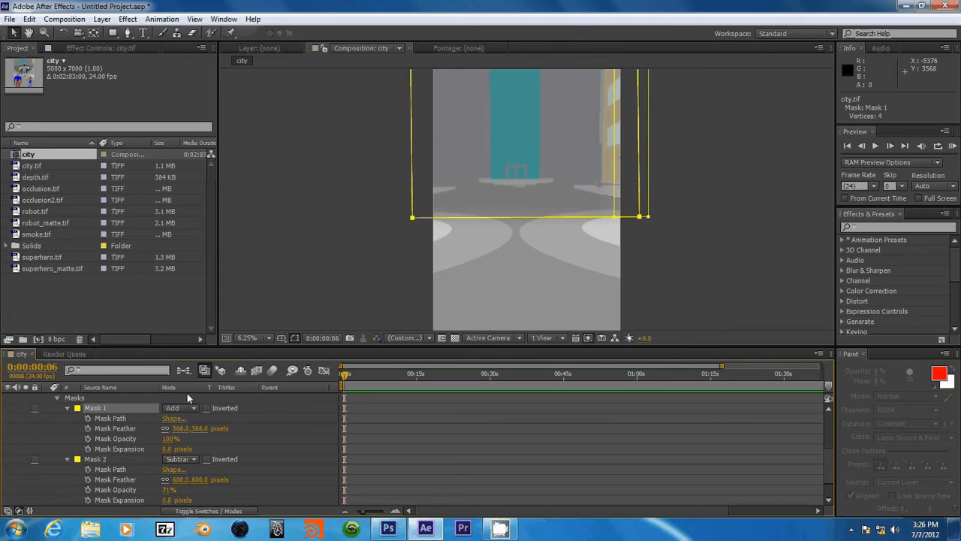
Step: Set Mask 1 mode to Add (after trying None) and keep Mask 2 on Subtract
click(180, 409)
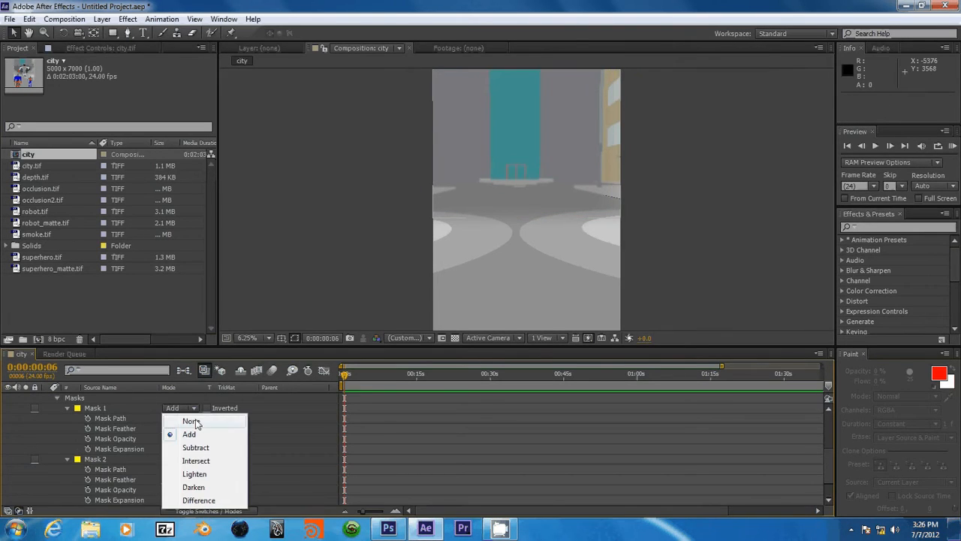
click(192, 420)
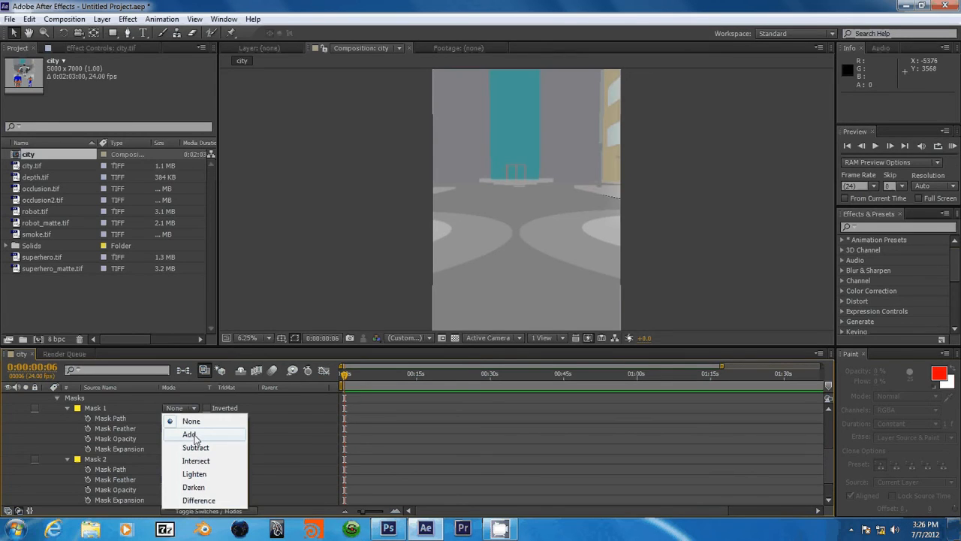
click(196, 448)
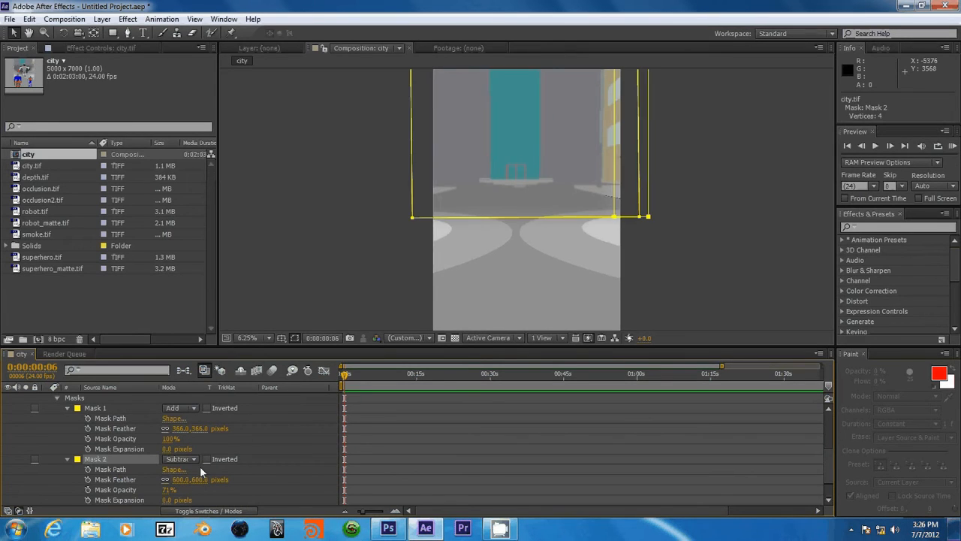
click(180, 459)
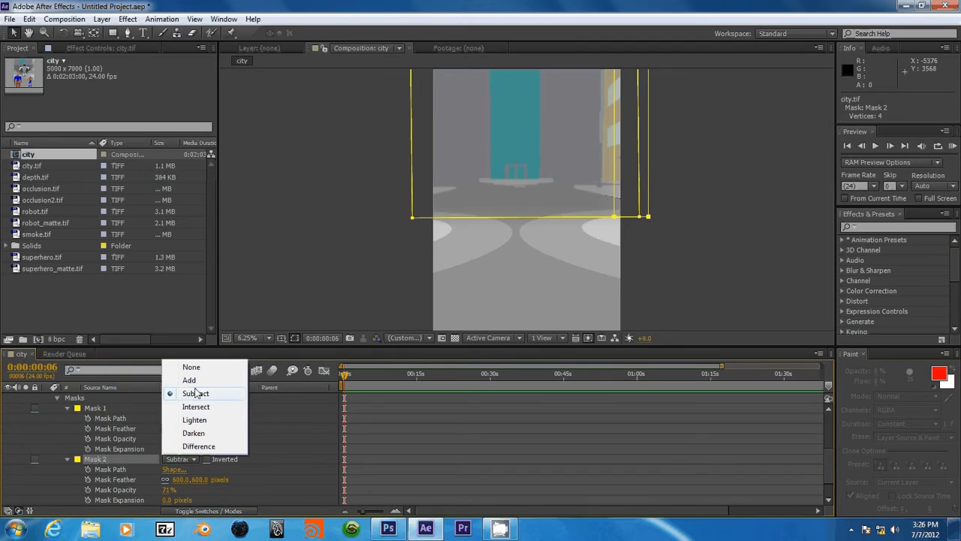
click(189, 380)
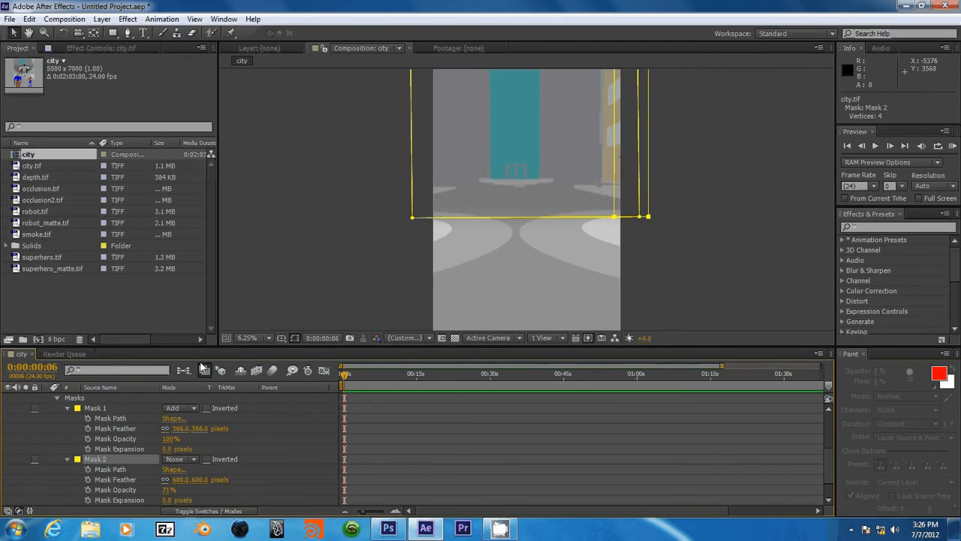
click(180, 460)
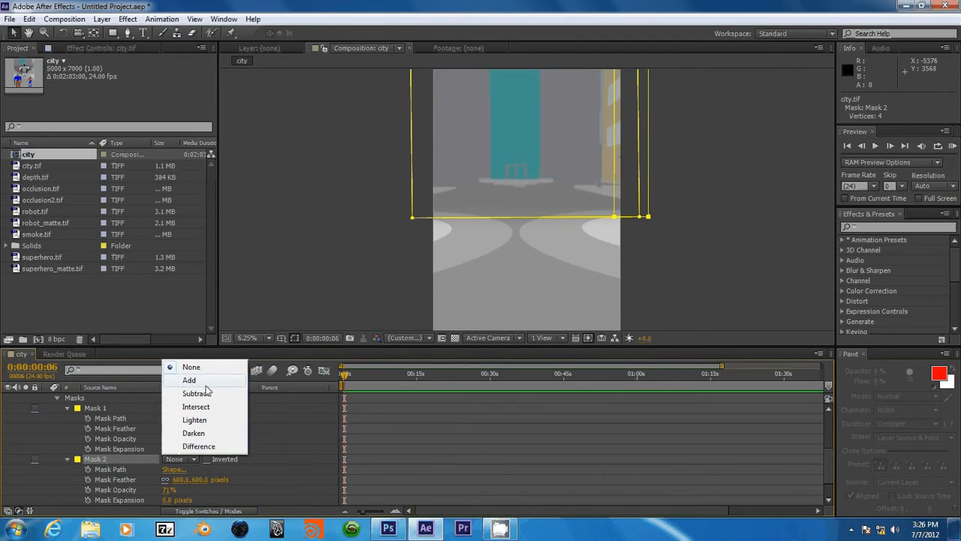
click(189, 378)
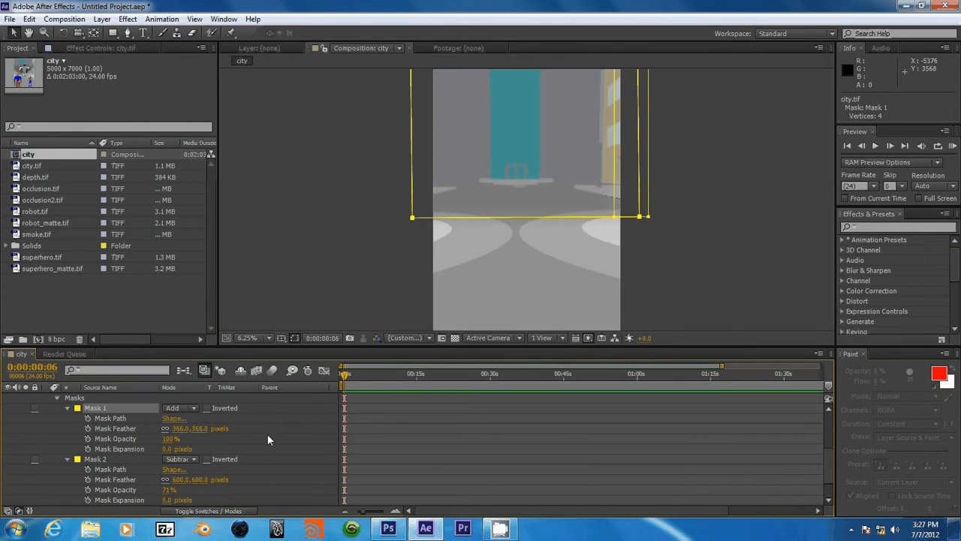
scroll(down, 3)
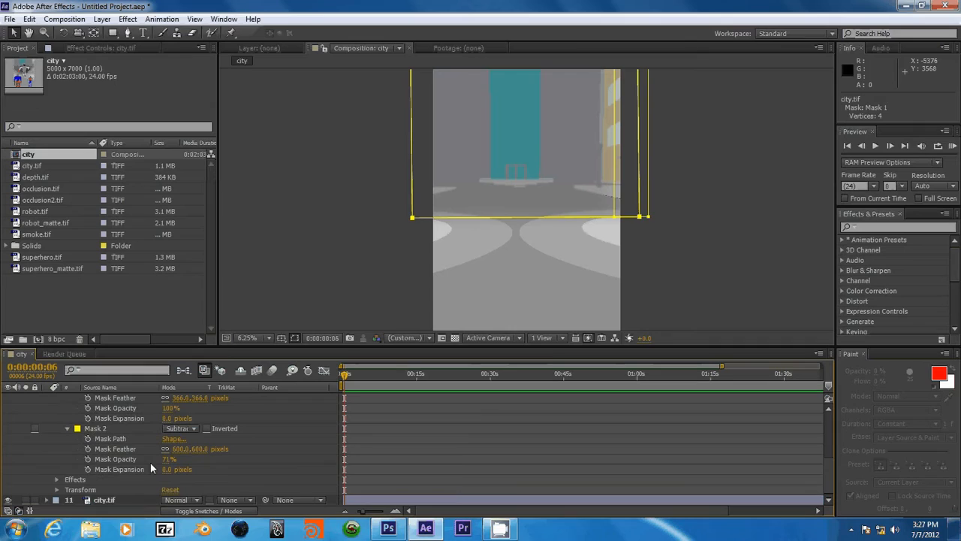
click(96, 428)
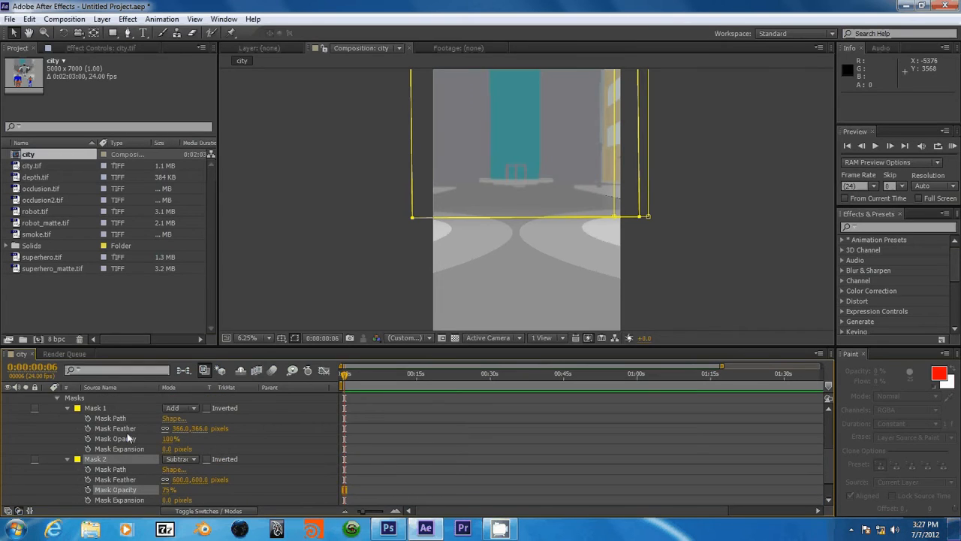
Step: Expand the city layer's Effects to review Exposure and Camera Lens Blur settings
scroll(down, 3)
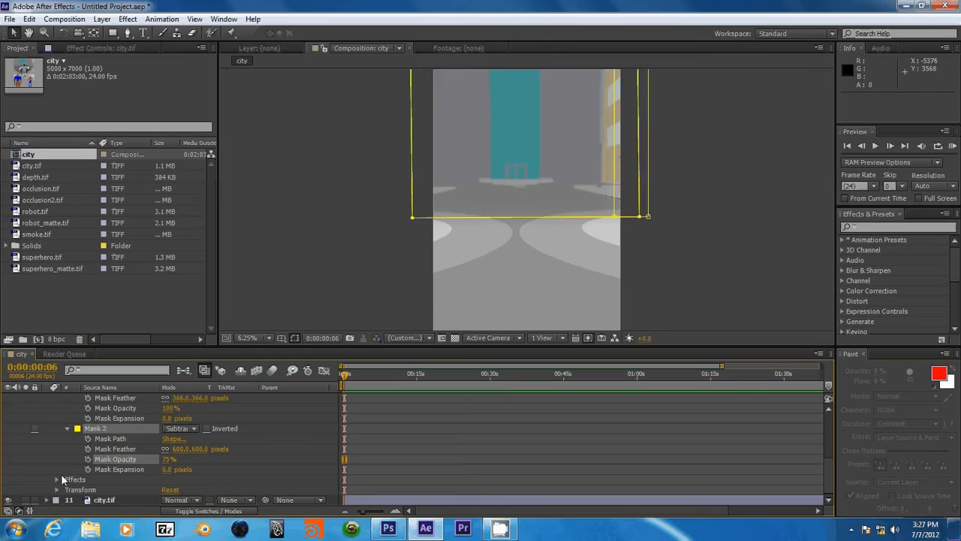
click(57, 460)
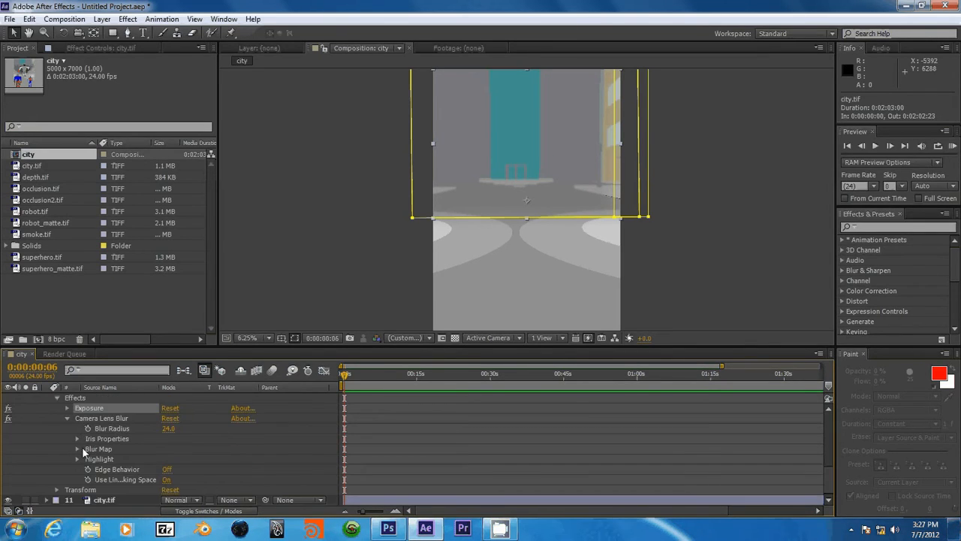
click(98, 48)
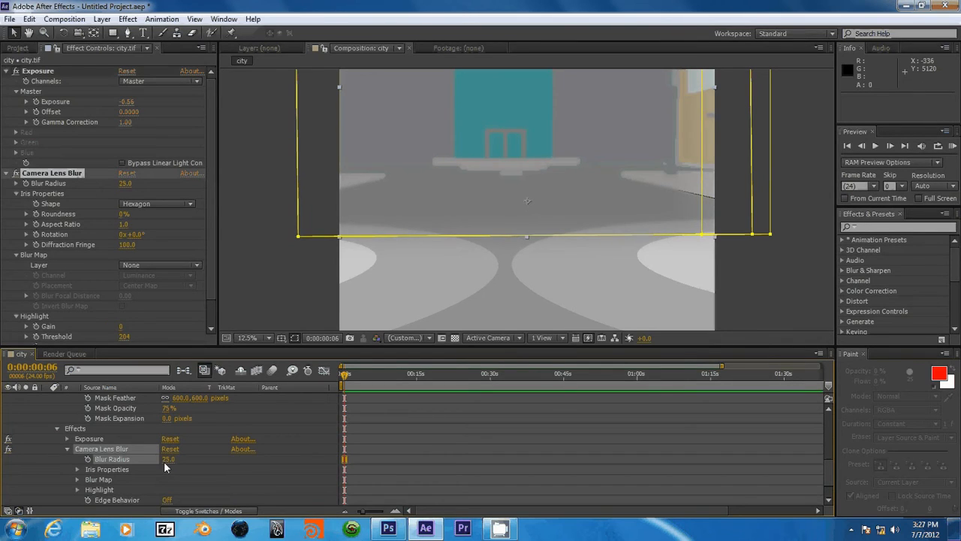
mouse_move(424, 186)
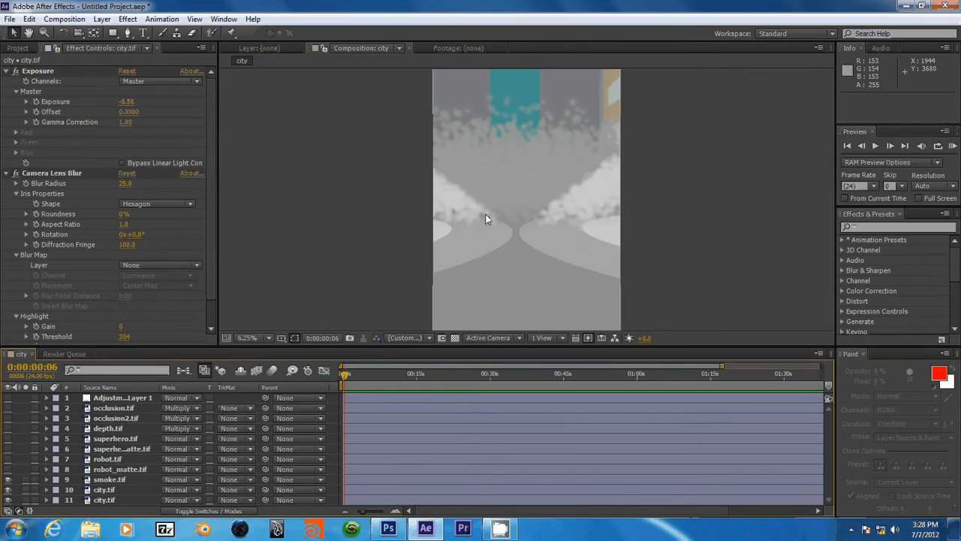
mouse_move(168, 427)
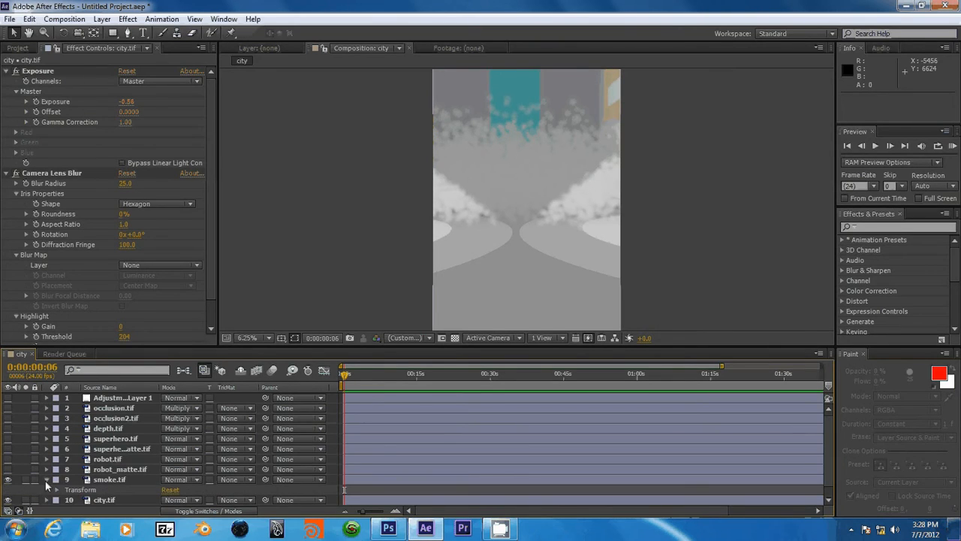
Step: Apply Gaussian Blur from Blur & Sharpen to smoke.tif and check the softened clouds in the frame
click(110, 479)
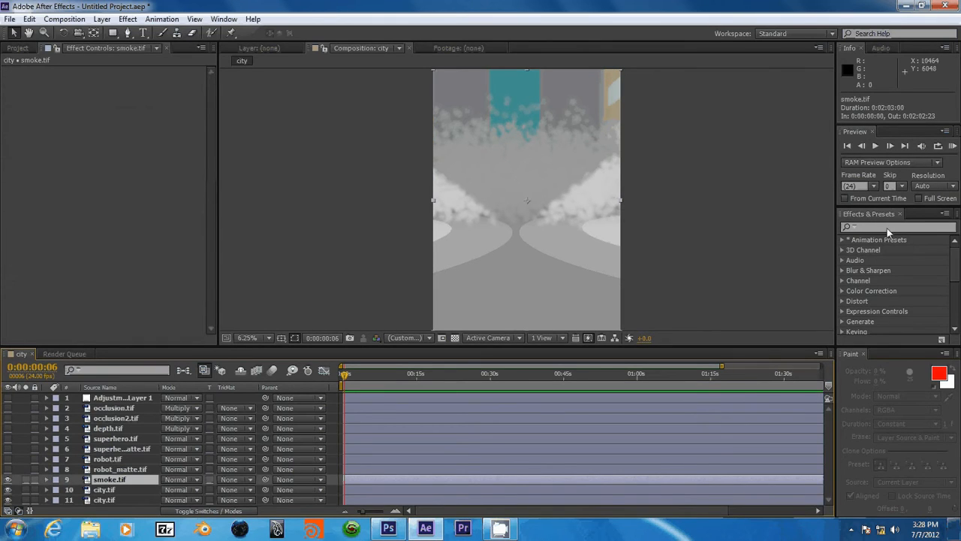
click(868, 271)
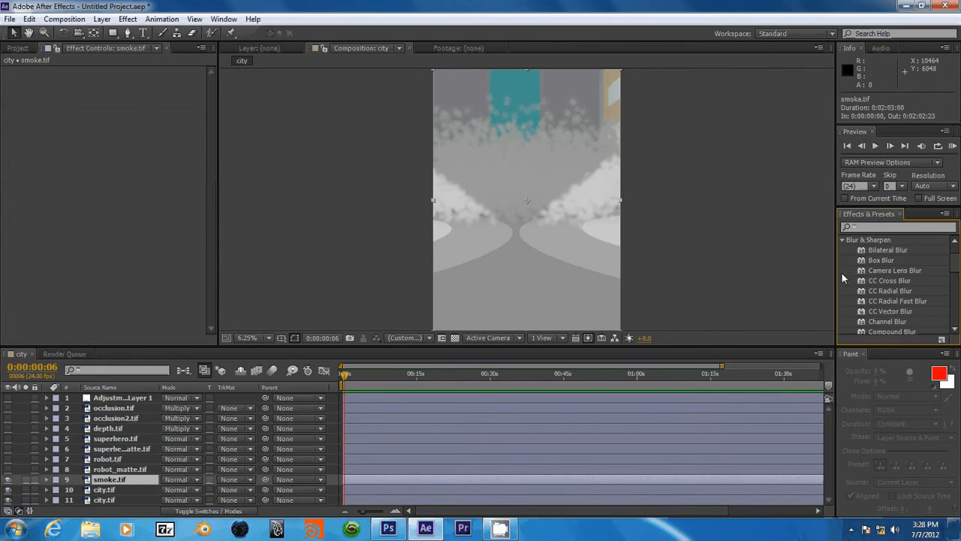
scroll(down, 3)
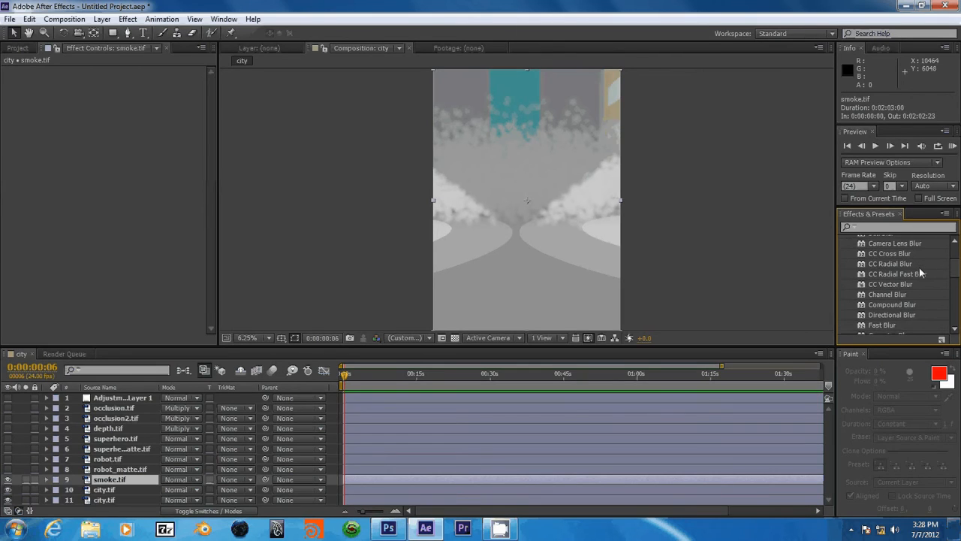
scroll(down, 3)
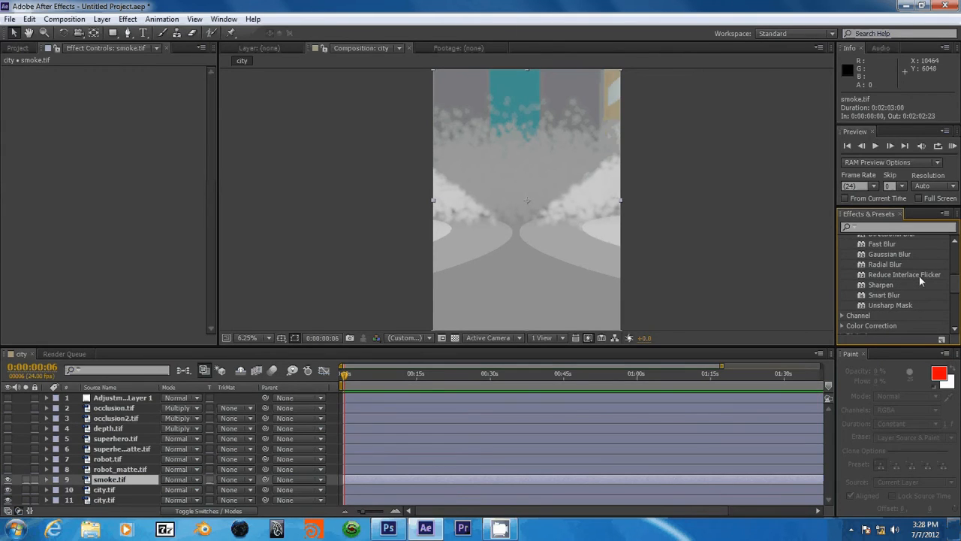
scroll(up, 3)
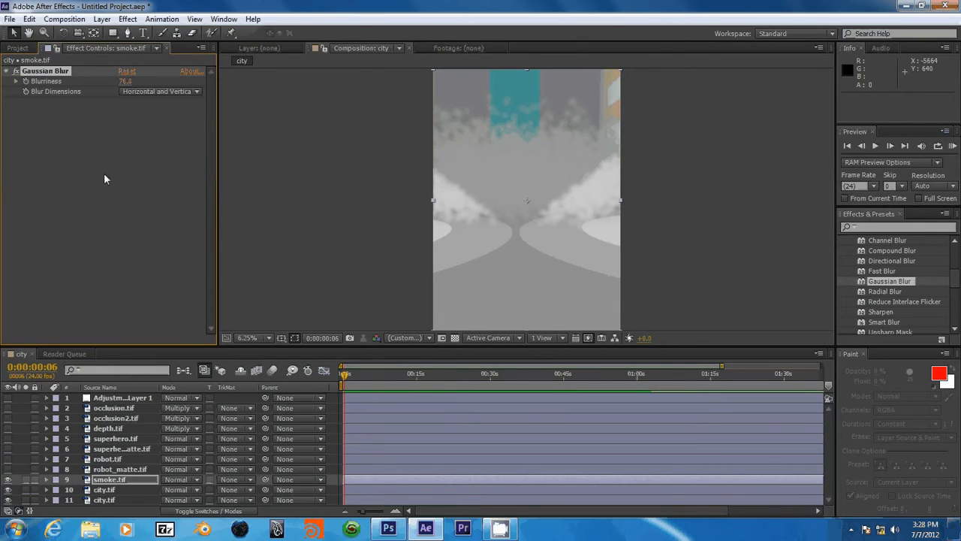
click(253, 337)
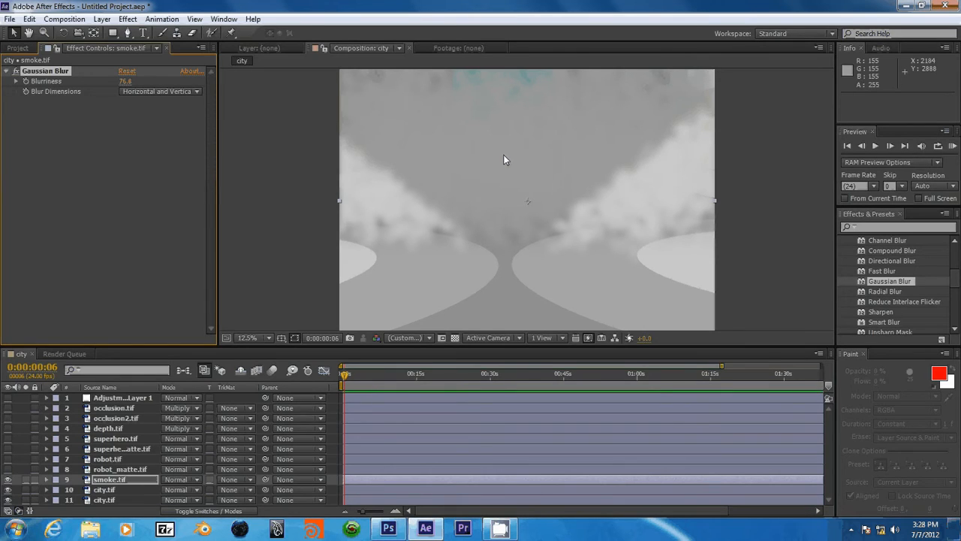
click(247, 337)
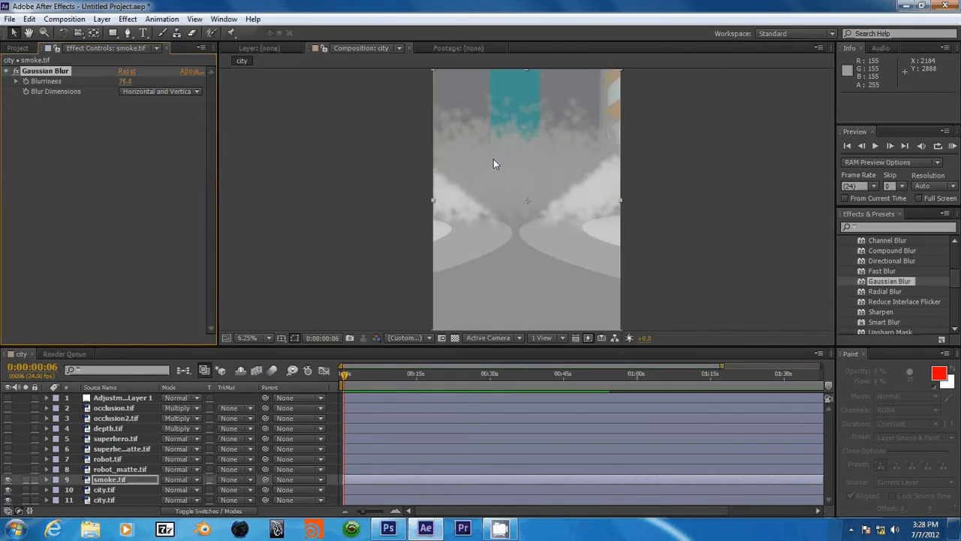
Step: Select robot.tif, hide the superhero layer, and expand the robot's Brightness & Contrast and Levels effects
click(120, 469)
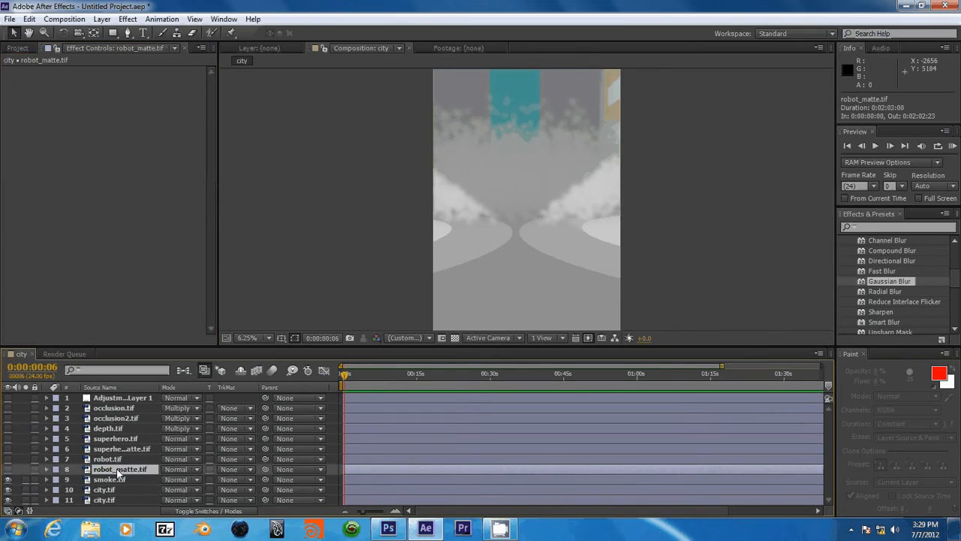
click(108, 460)
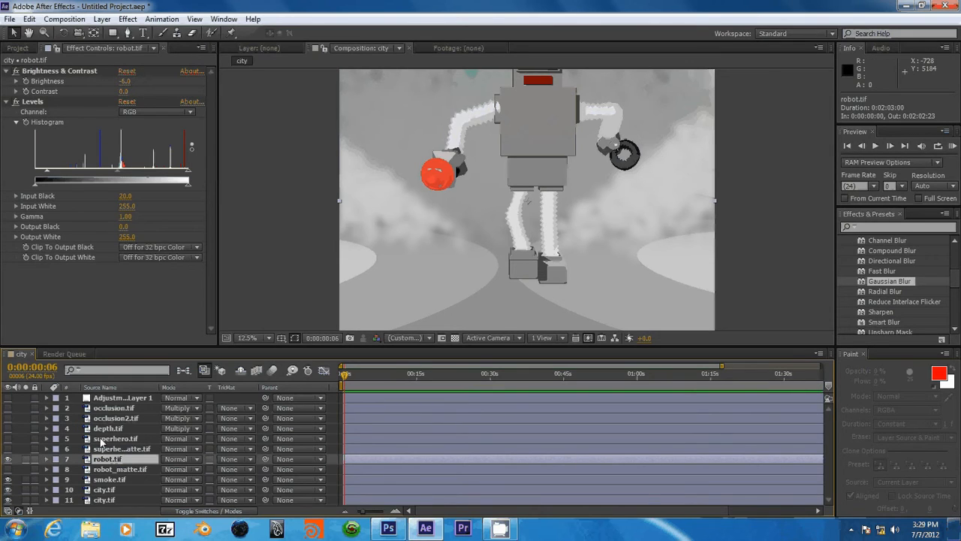
click(115, 438)
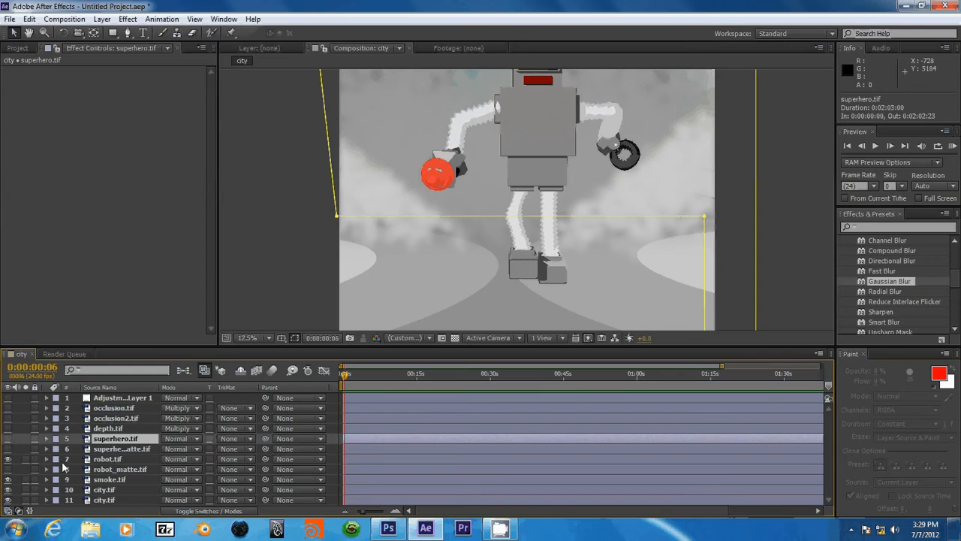
click(46, 460)
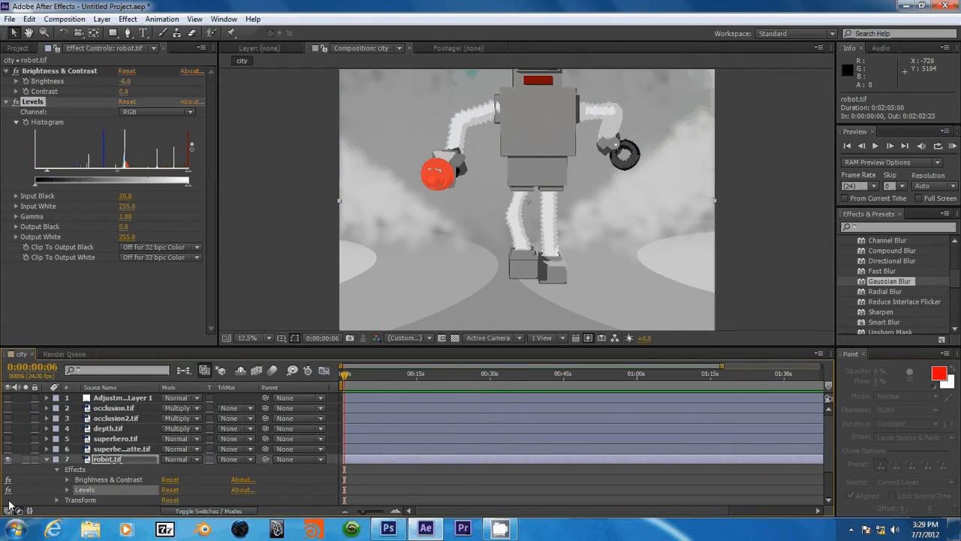
mouse_move(9, 503)
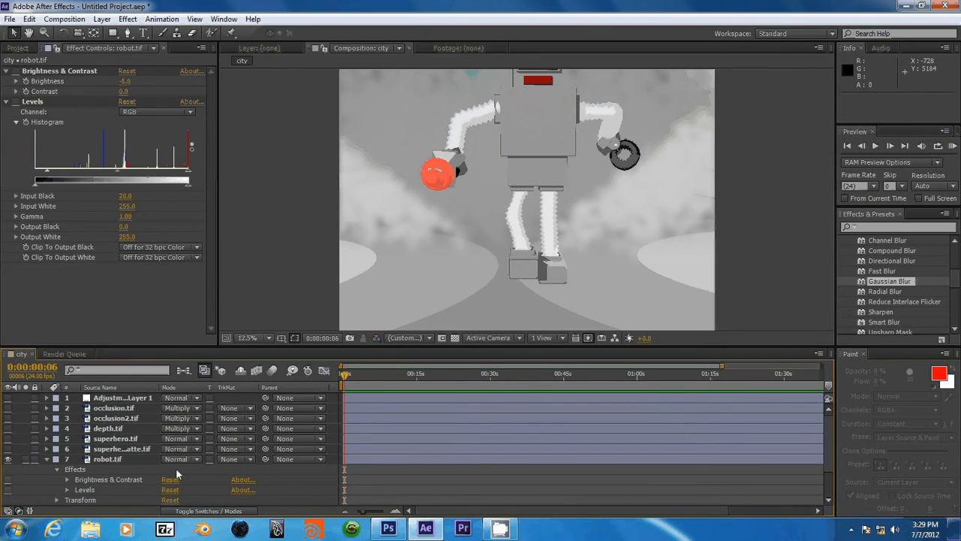
click(108, 459)
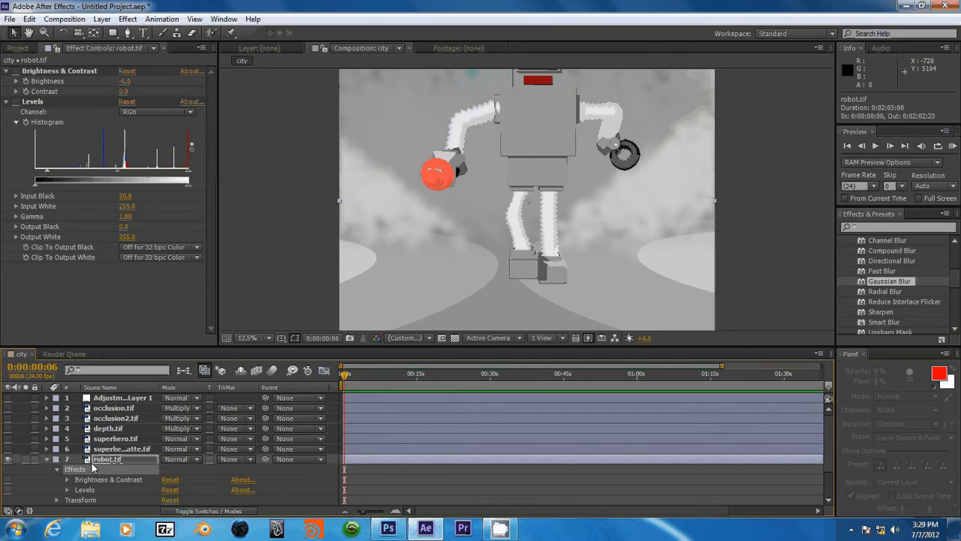
click(117, 438)
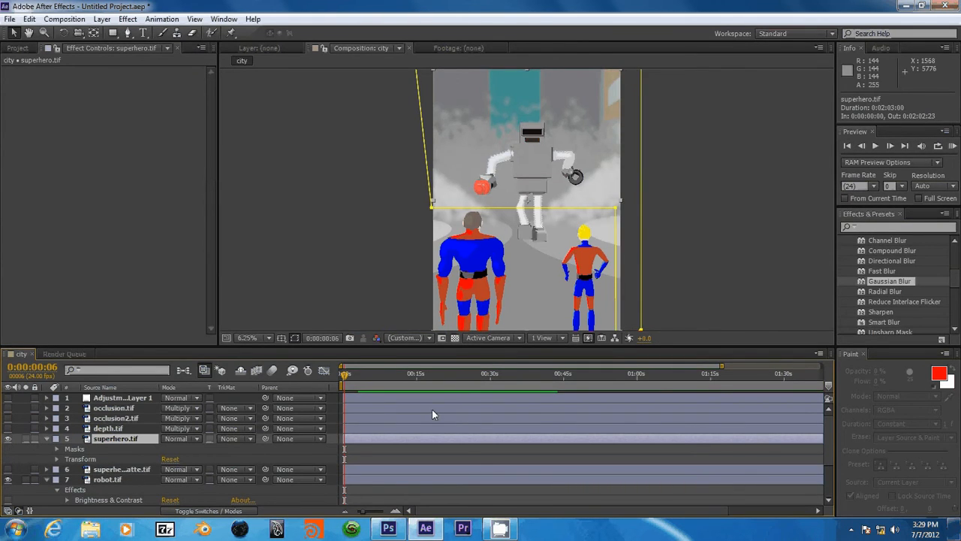
click(57, 447)
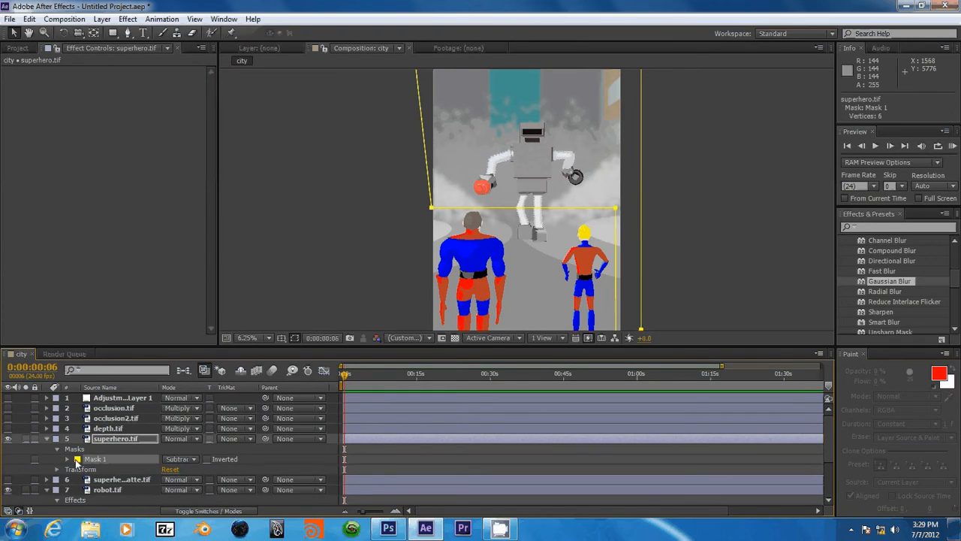
click(78, 459)
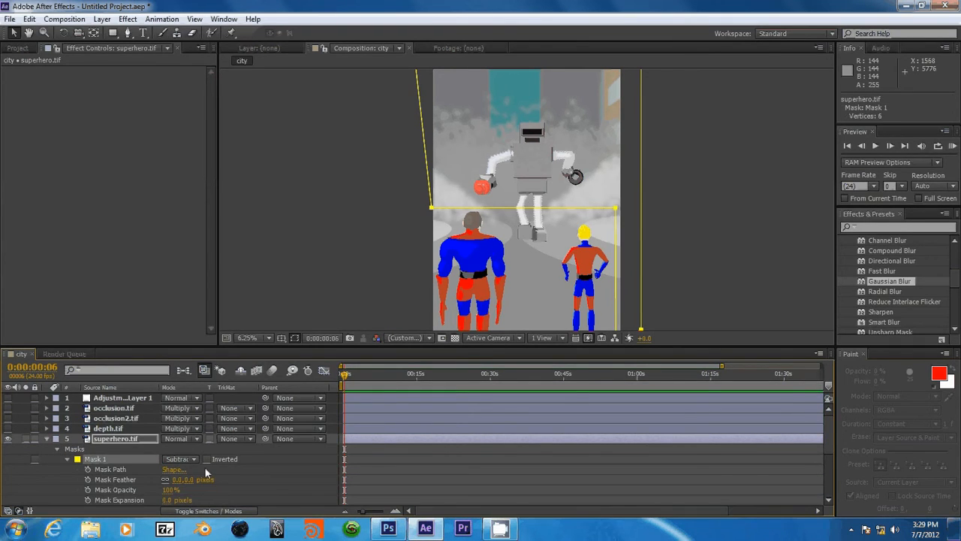
click(180, 460)
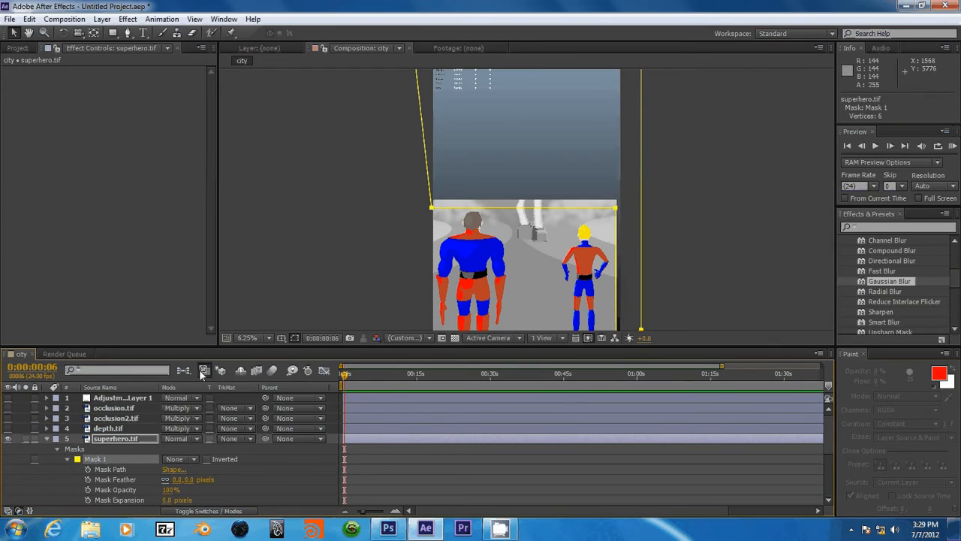
click(181, 459)
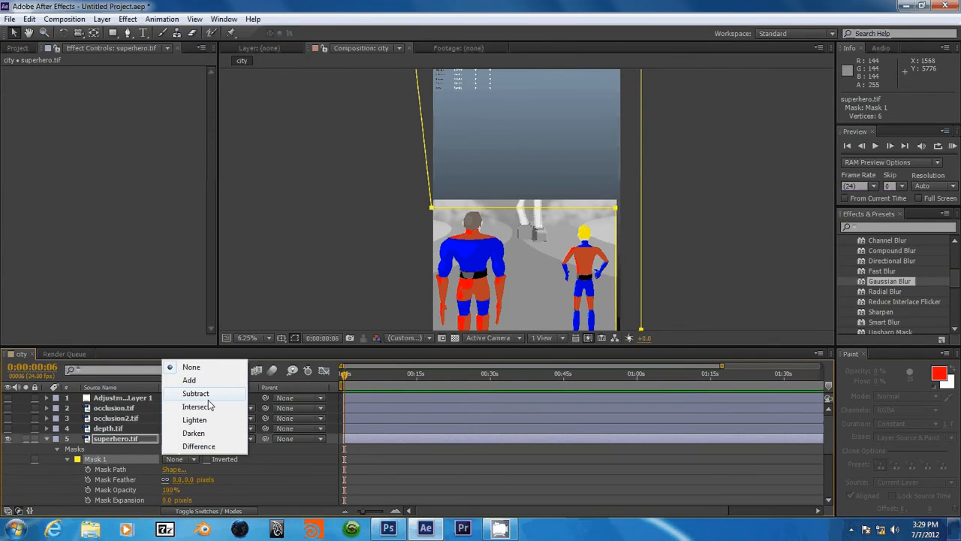
click(196, 393)
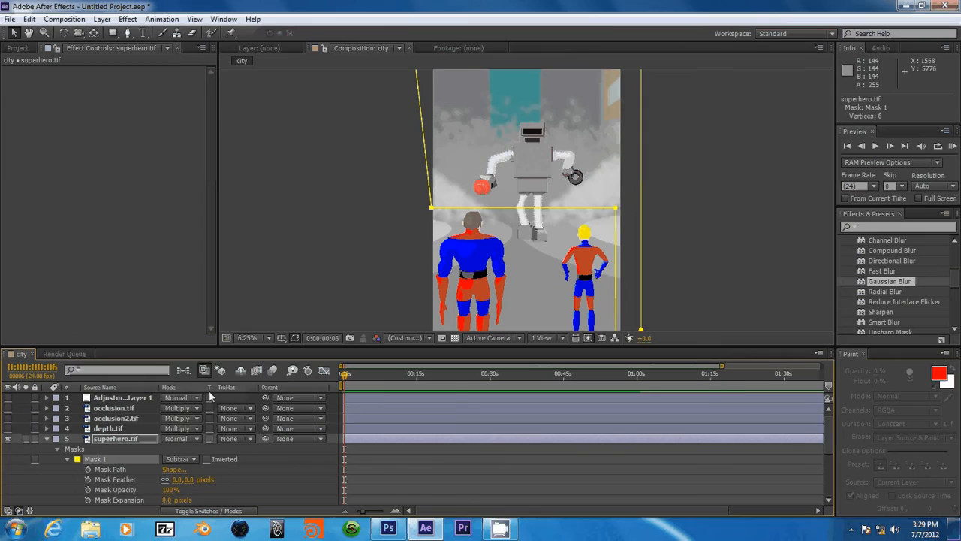
click(180, 460)
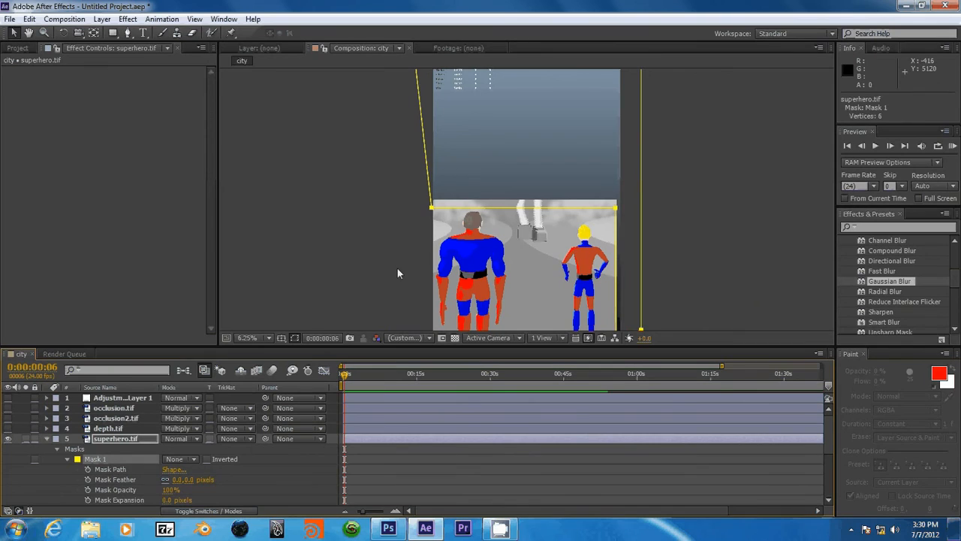
click(180, 459)
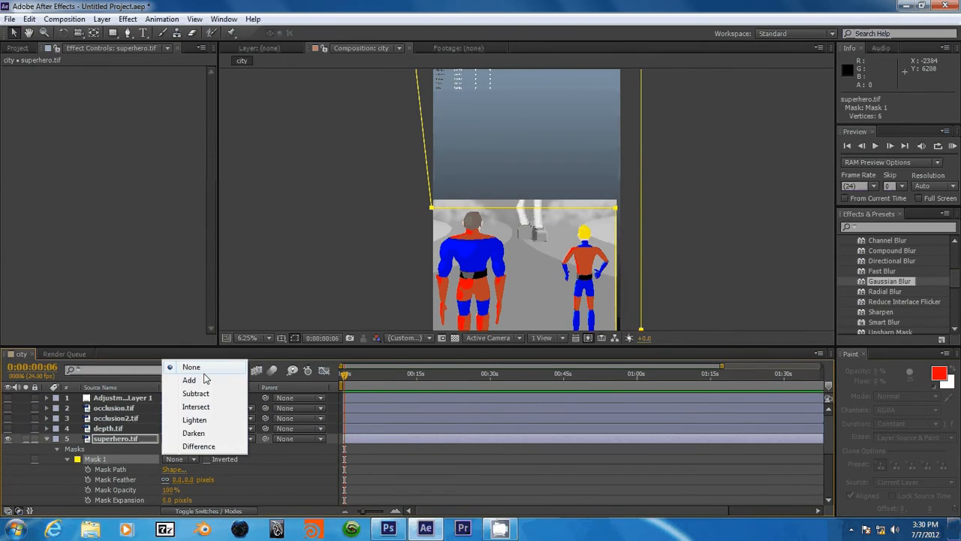
click(196, 393)
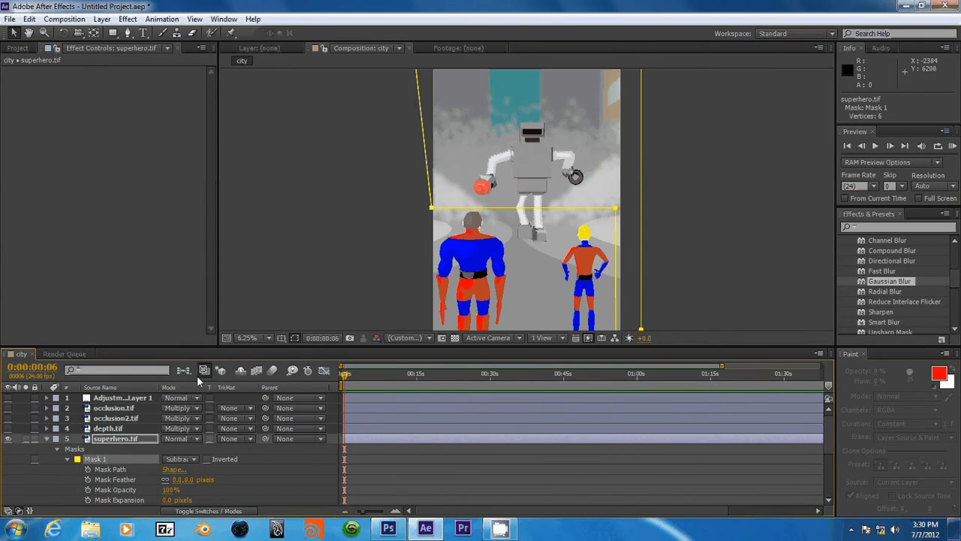
mouse_move(135, 478)
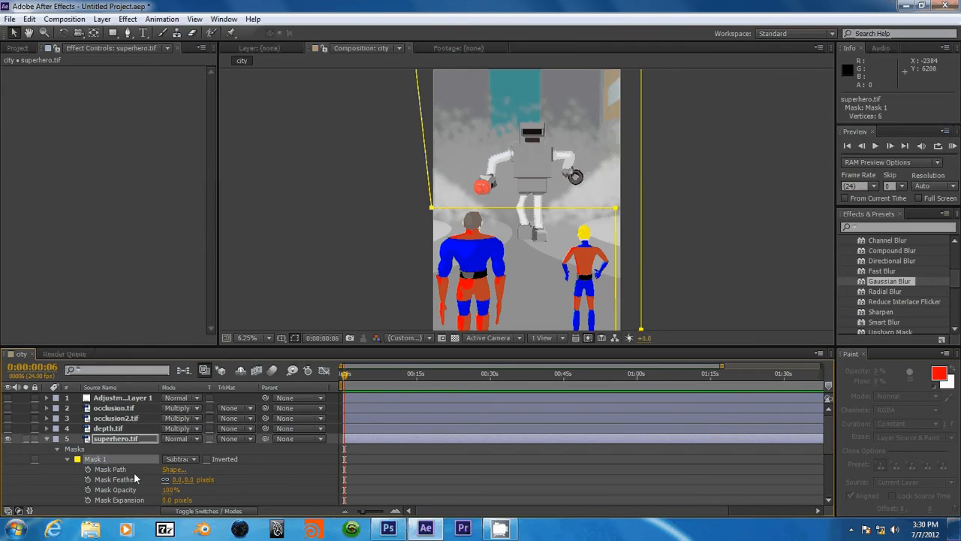
scroll(down, 3)
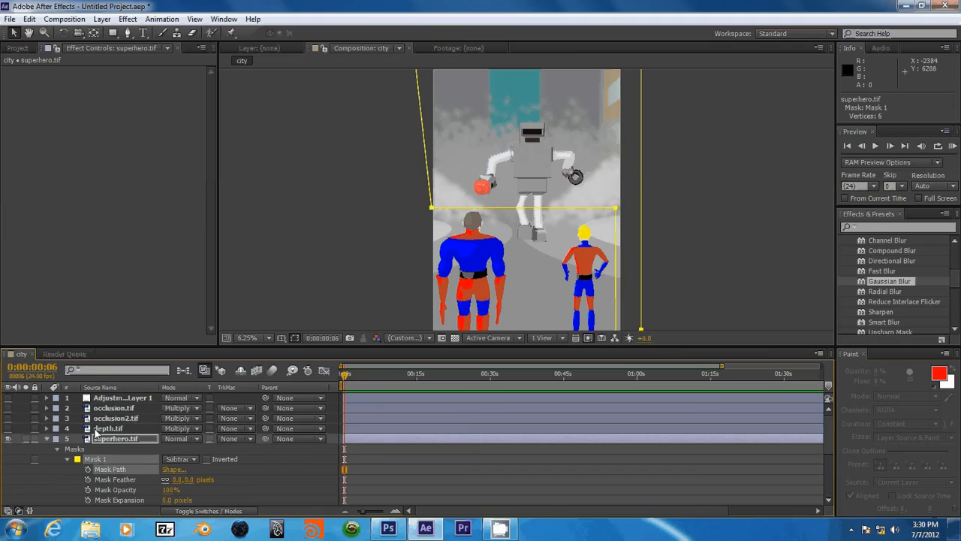
click(108, 428)
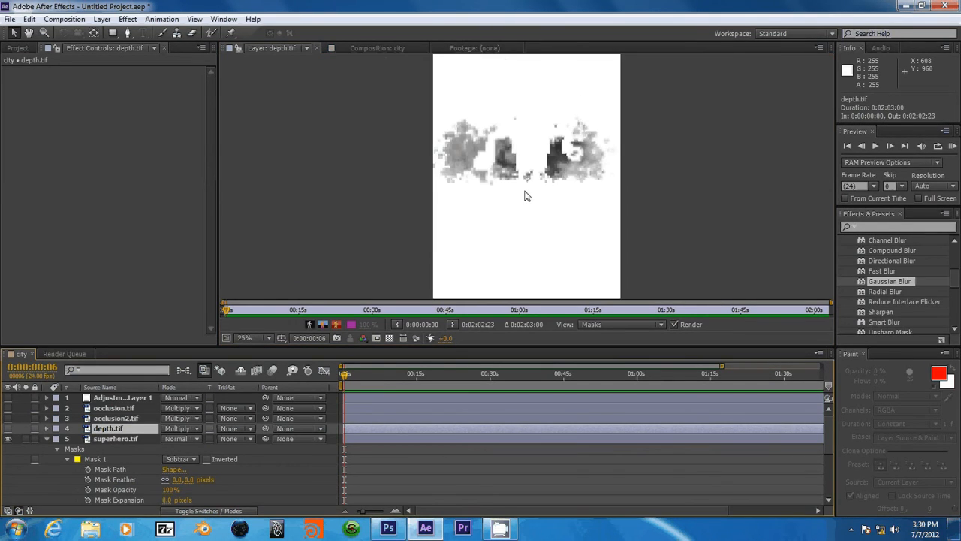
click(243, 336)
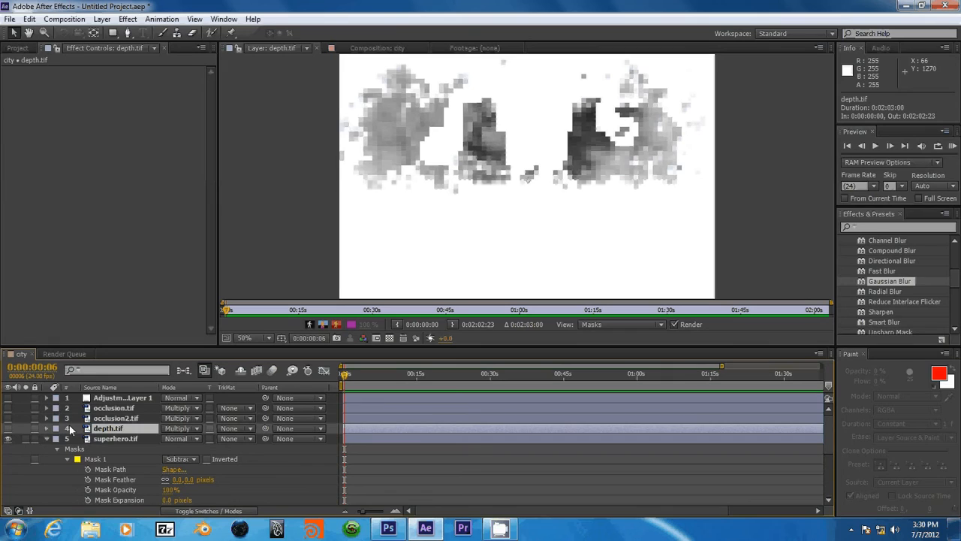
click(376, 47)
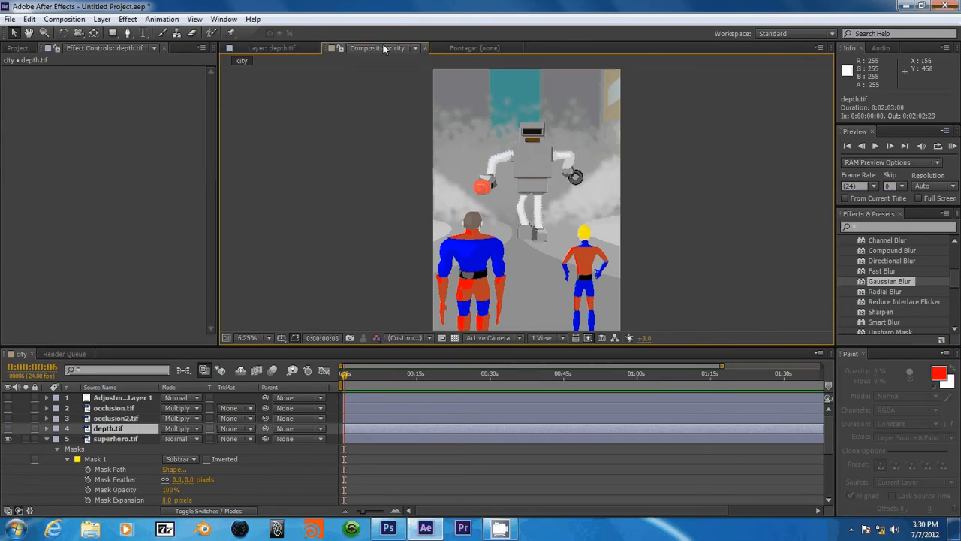
Step: Apply Smart Blur to occlusion2.tif and inspect the softened shadow speckle around the robot up close
click(116, 417)
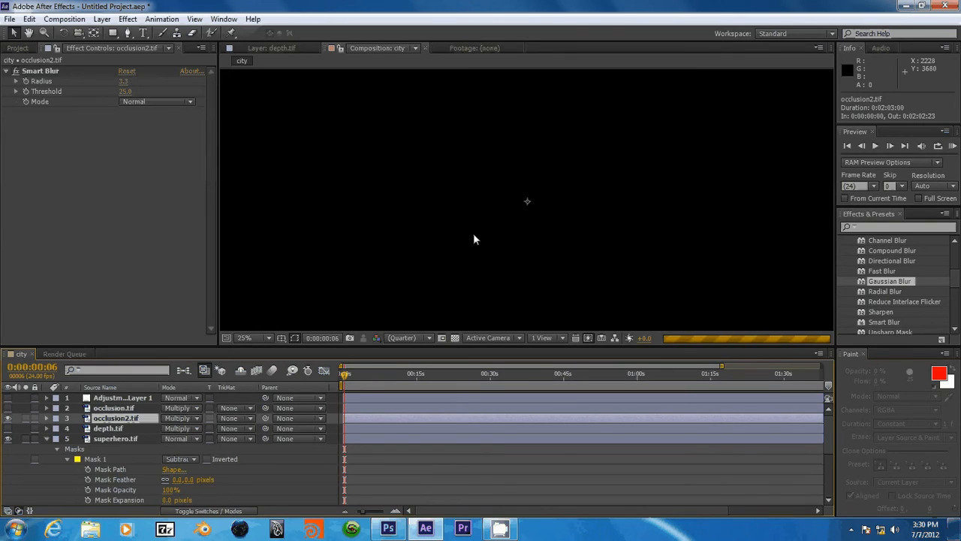
mouse_move(284, 333)
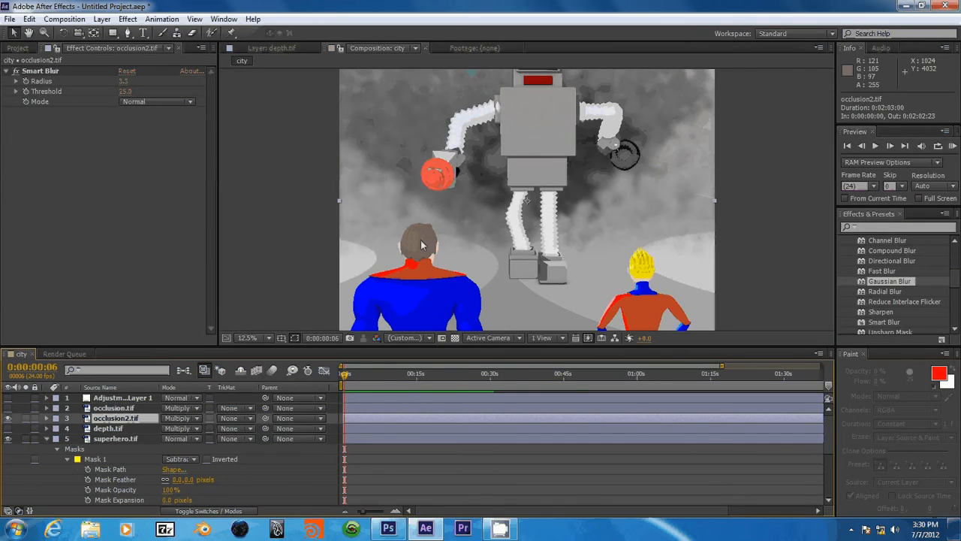
click(254, 336)
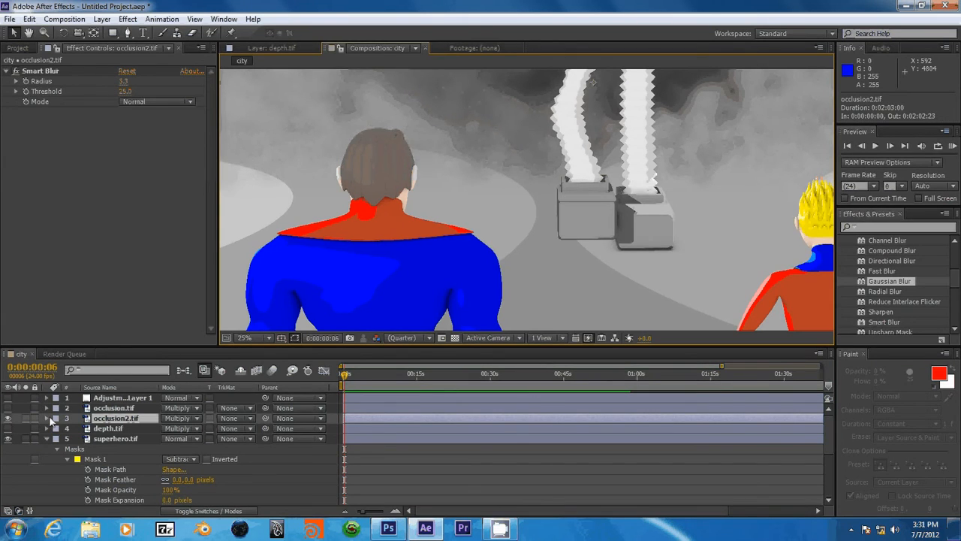
click(8, 417)
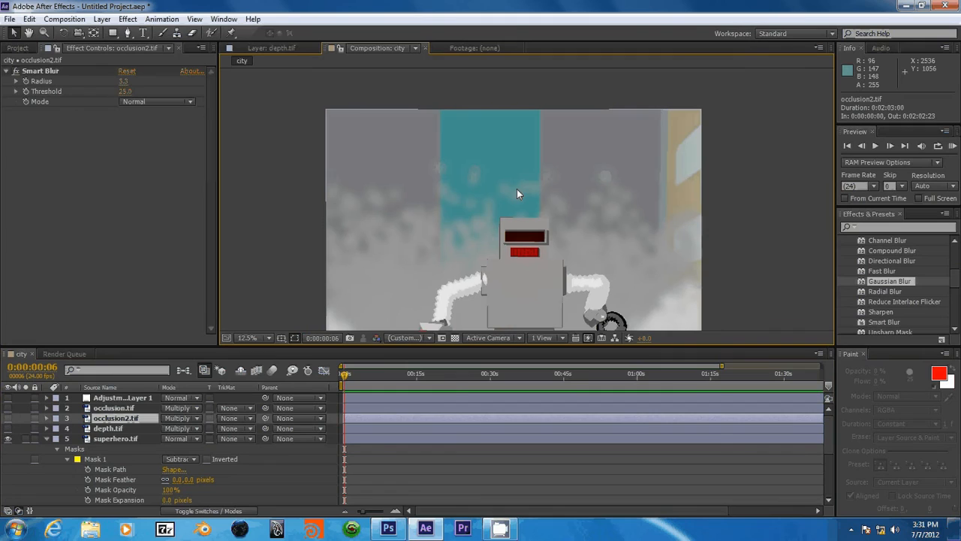
click(252, 336)
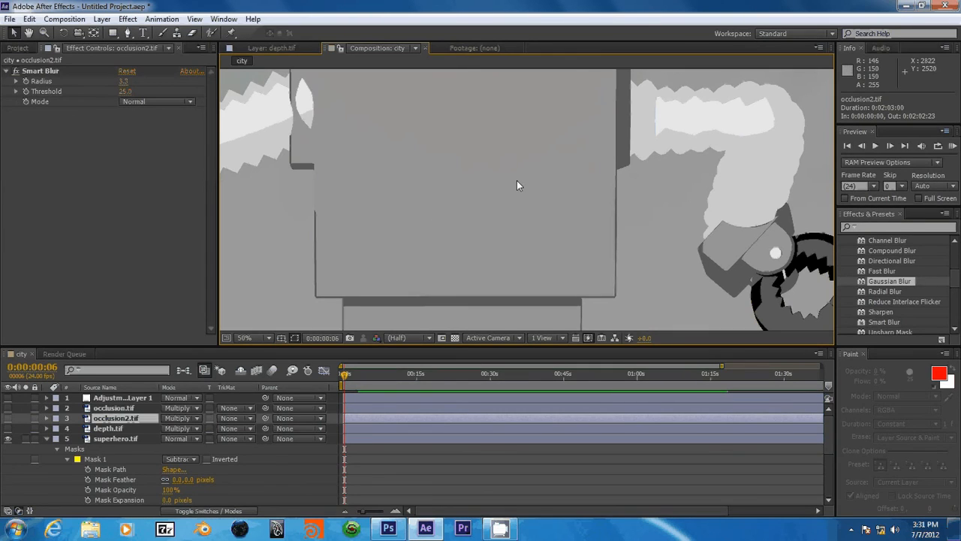
click(252, 336)
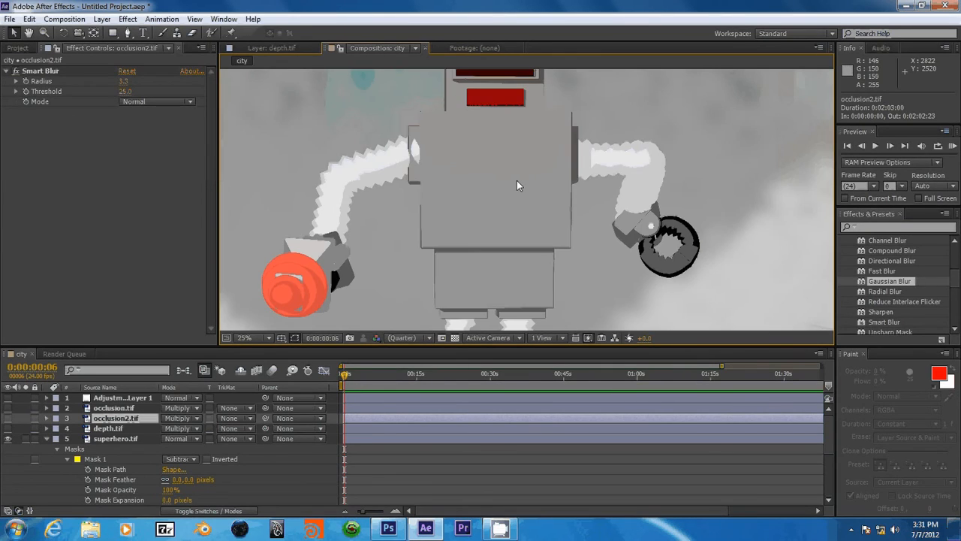
mouse_move(589, 171)
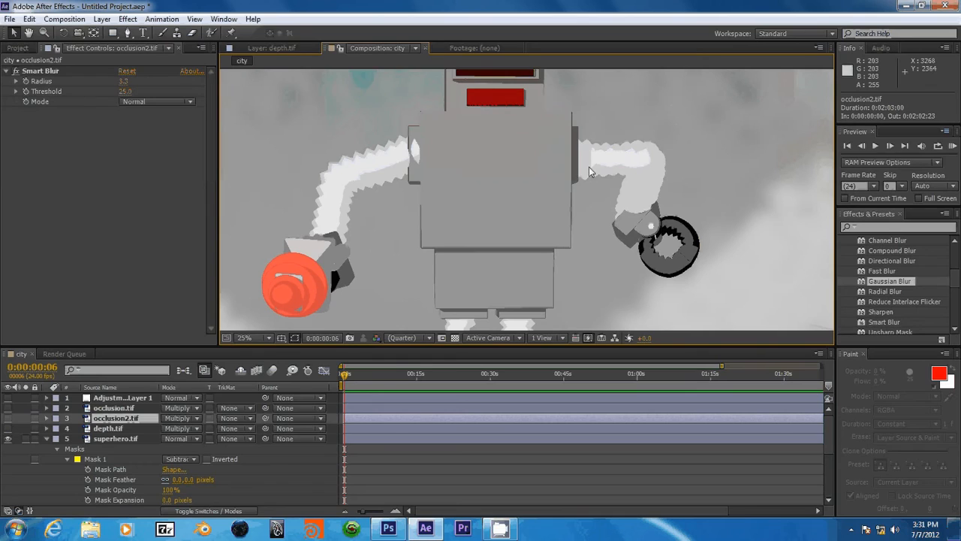
mouse_move(337, 225)
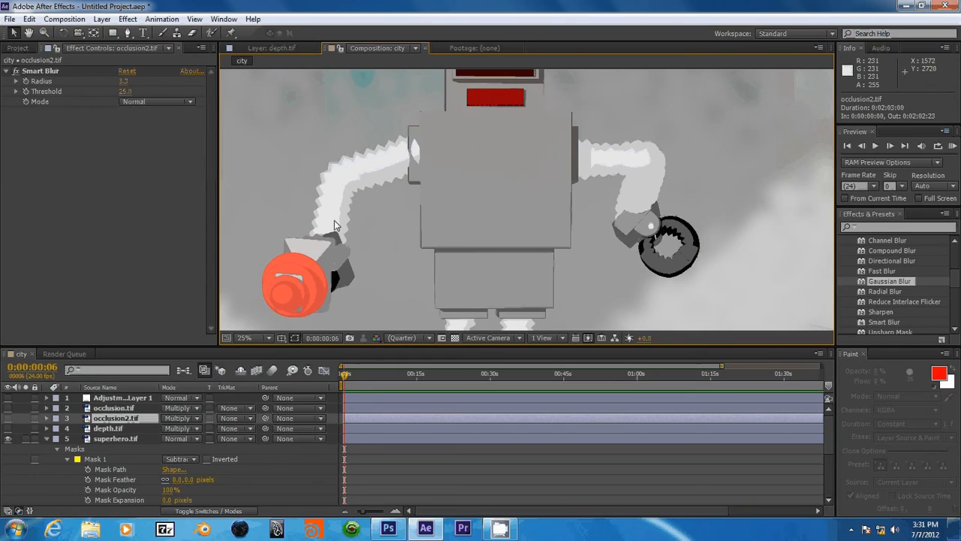
mouse_move(158, 361)
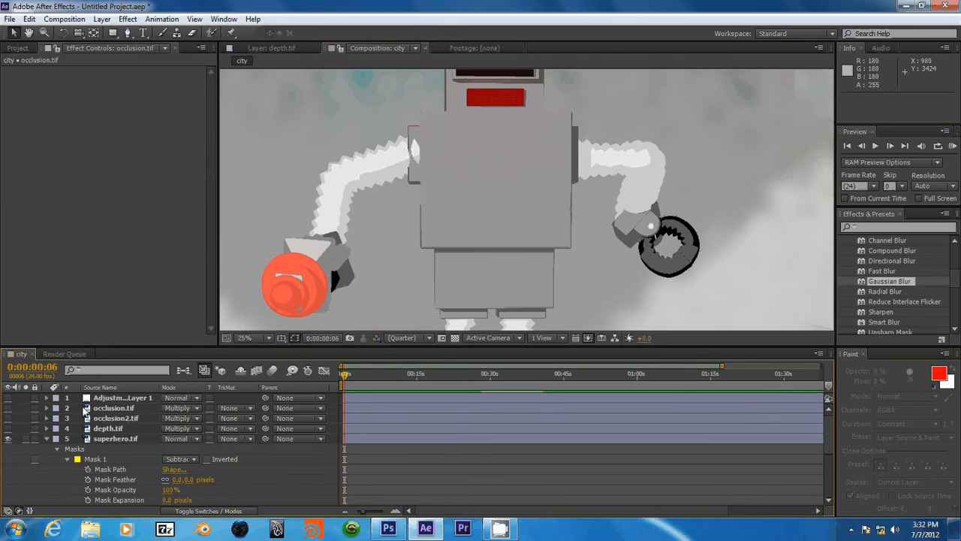
click(114, 408)
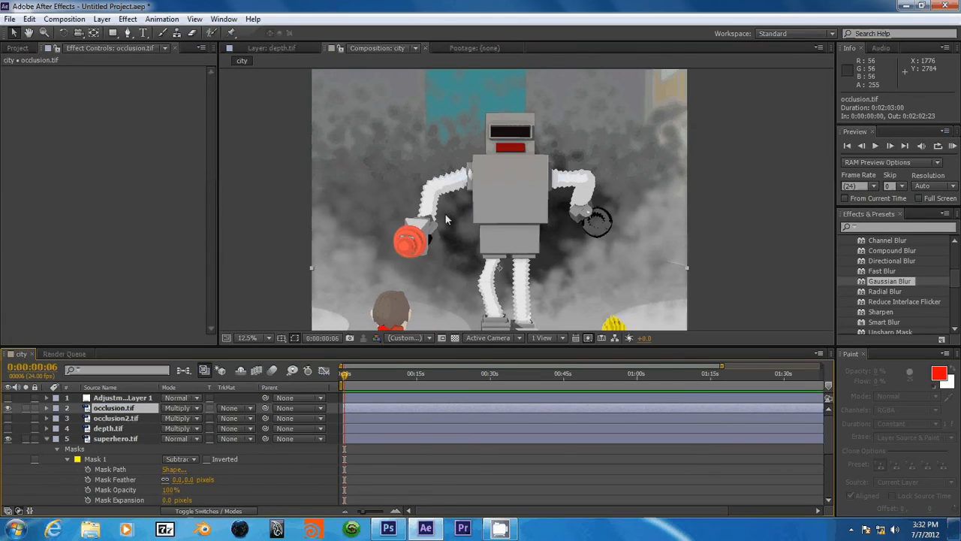
mouse_move(338, 293)
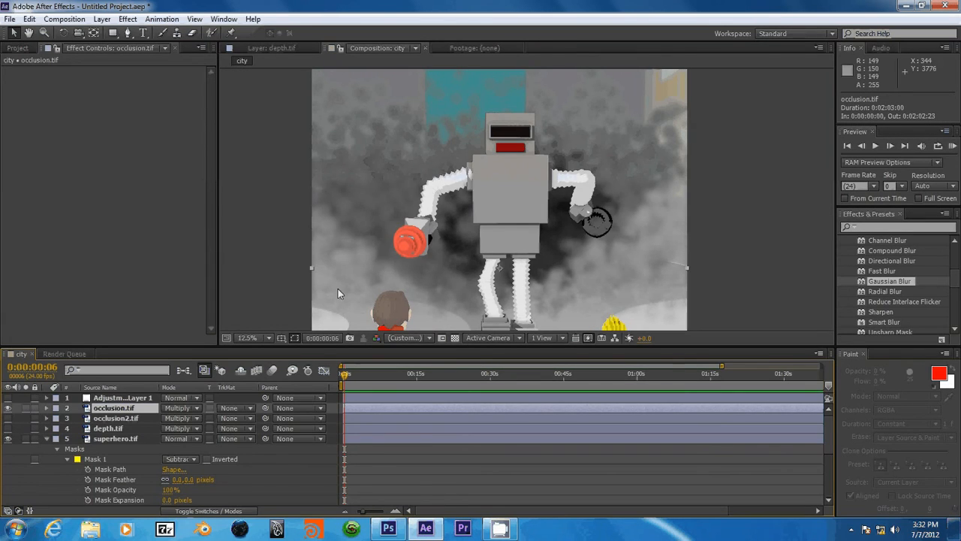
Step: Select Adjustment Layer 1 and reveal its Exposure effect settings in the timeline
click(123, 396)
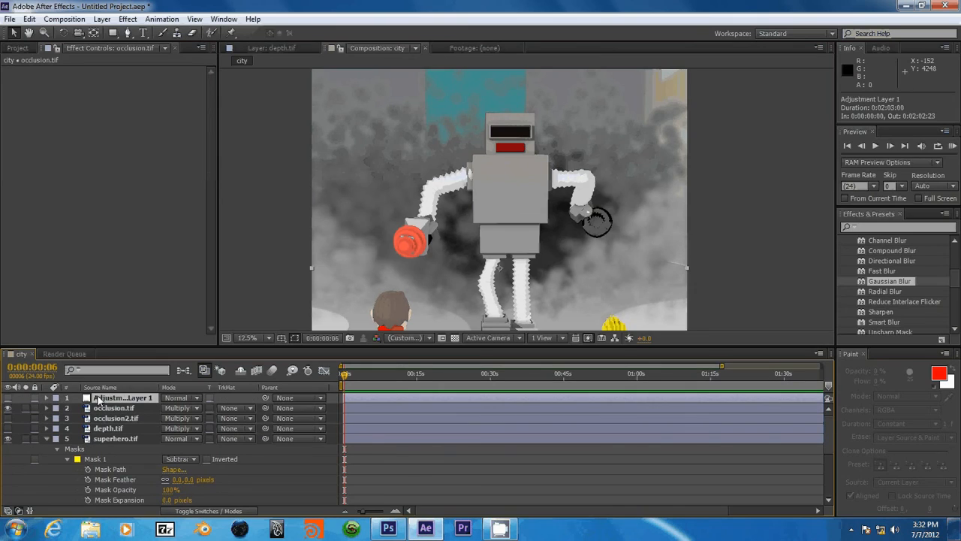
click(123, 396)
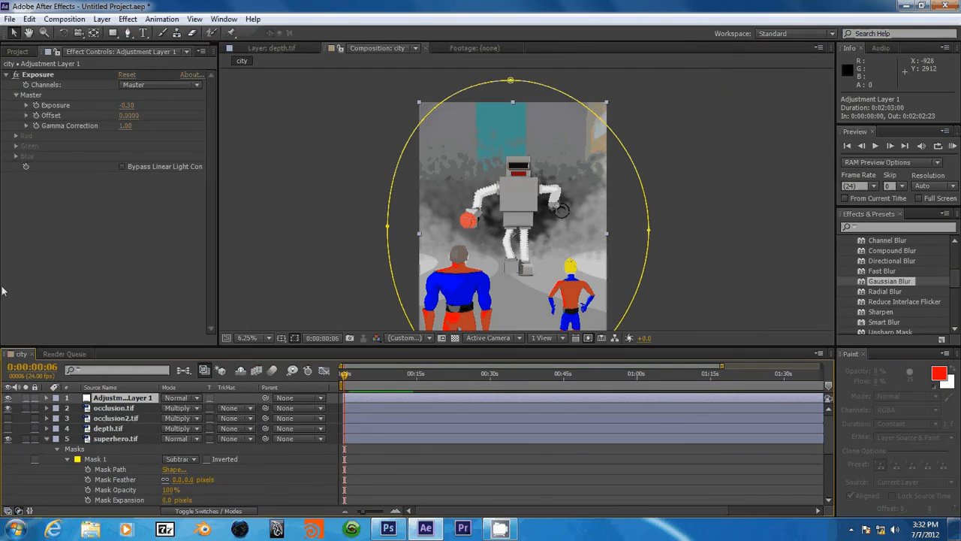
click(47, 397)
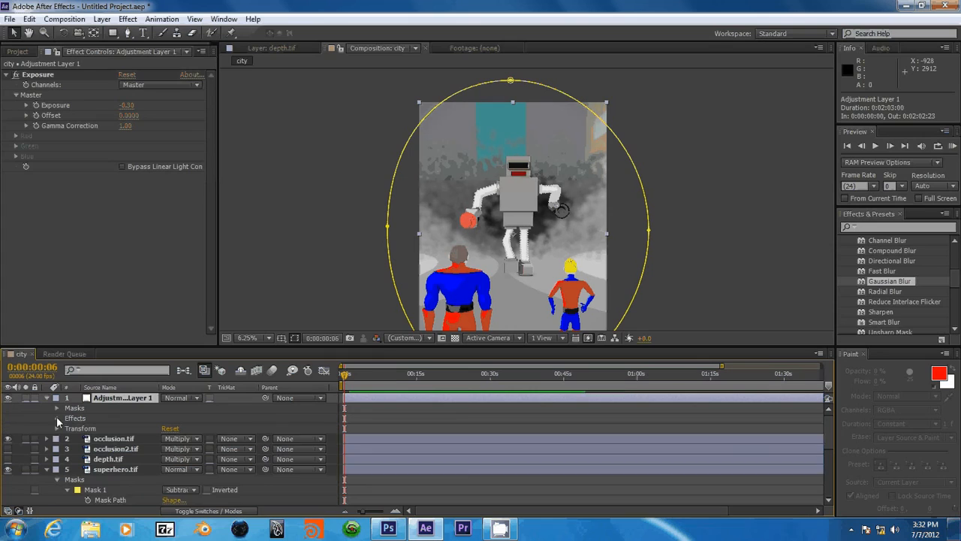
click(57, 418)
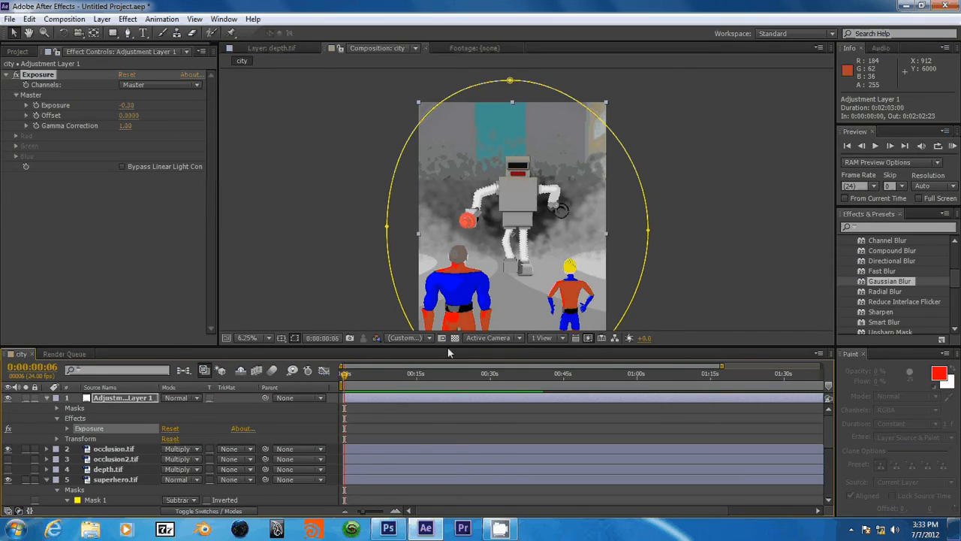
mouse_move(408, 337)
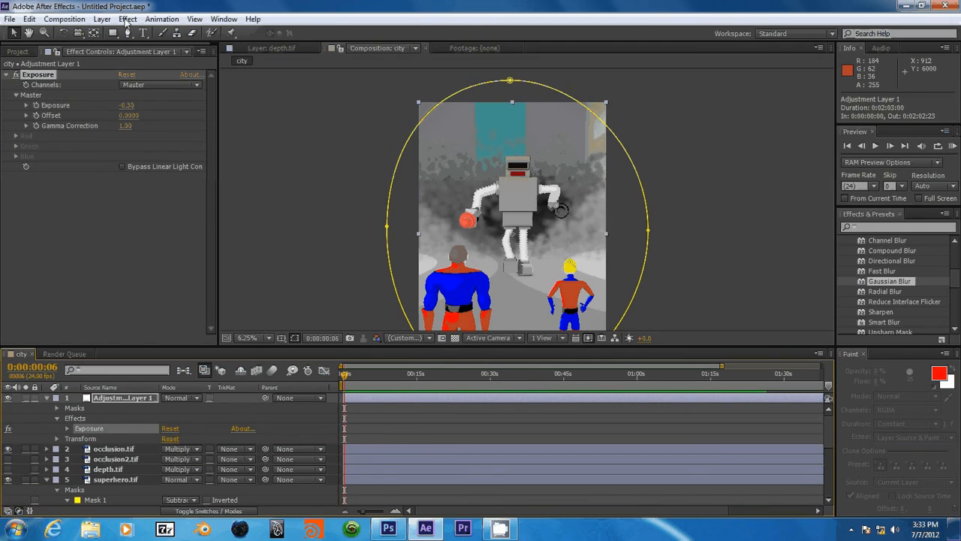
Step: Queue the current composite frame via Composition > Save Frame As > File for Photoshop output
click(102, 18)
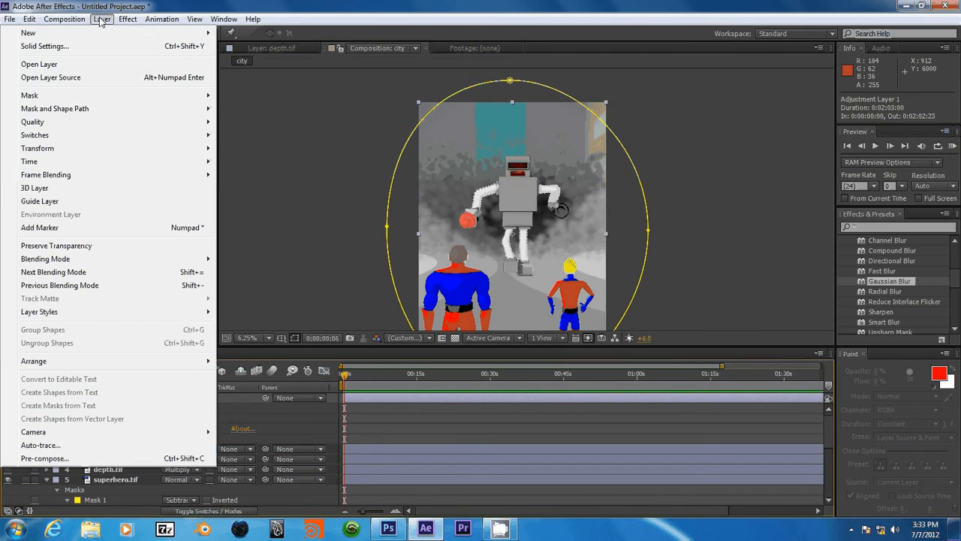
click(64, 18)
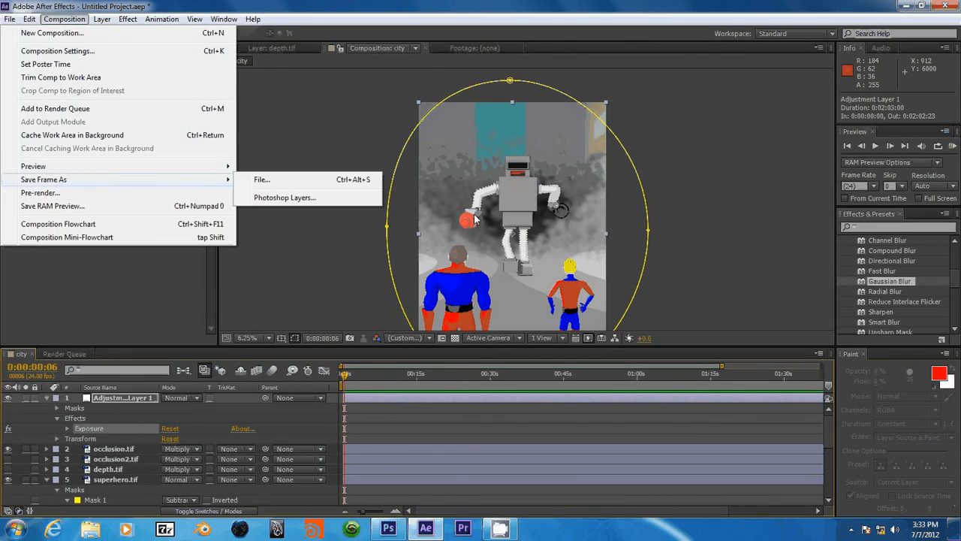
mouse_move(262, 179)
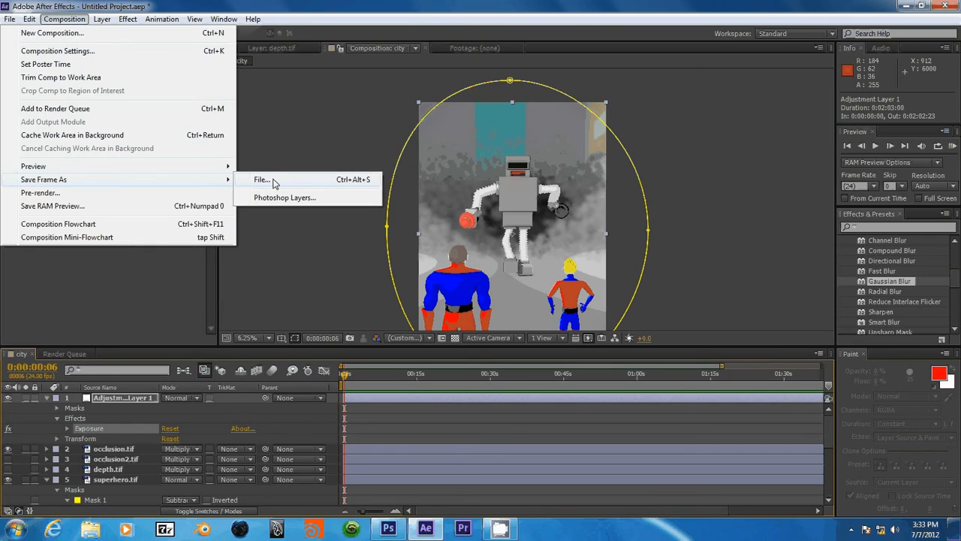
click(261, 179)
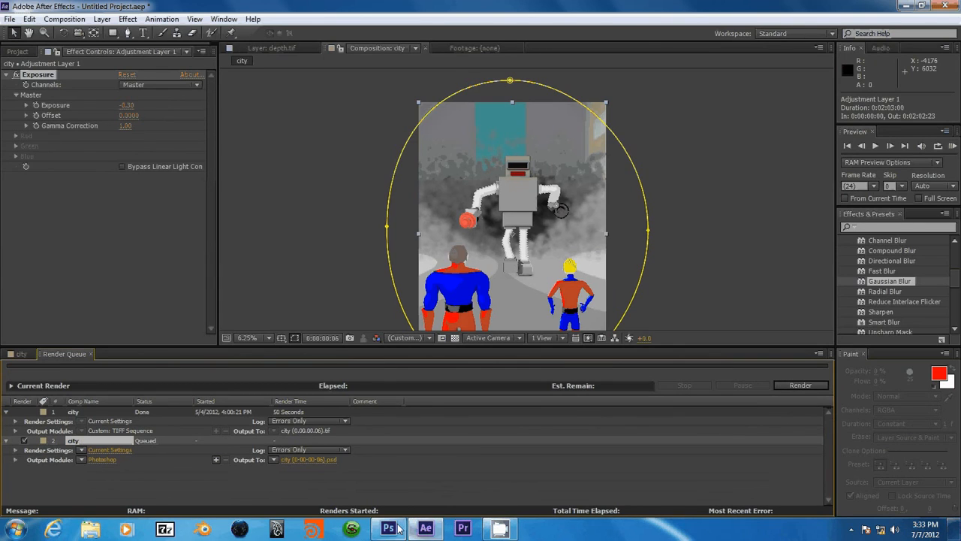
mouse_move(387, 529)
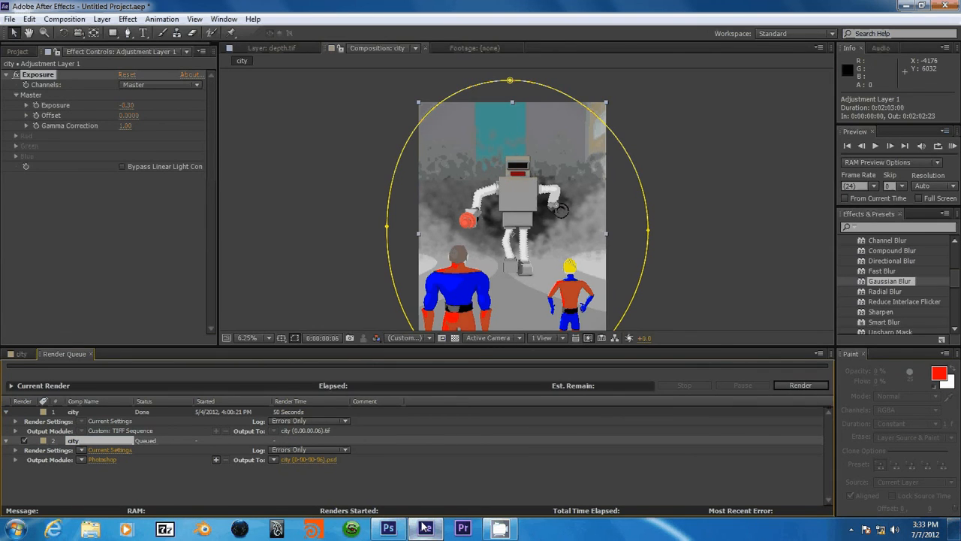
Step: Switch to Photoshop to view poster.psd with the title and credits over the rendered frame
click(387, 528)
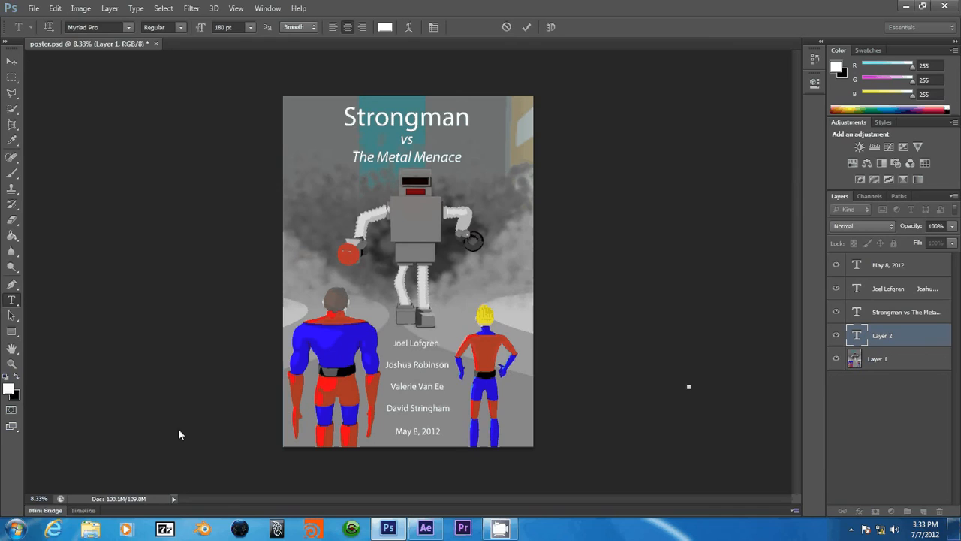
mouse_move(523, 129)
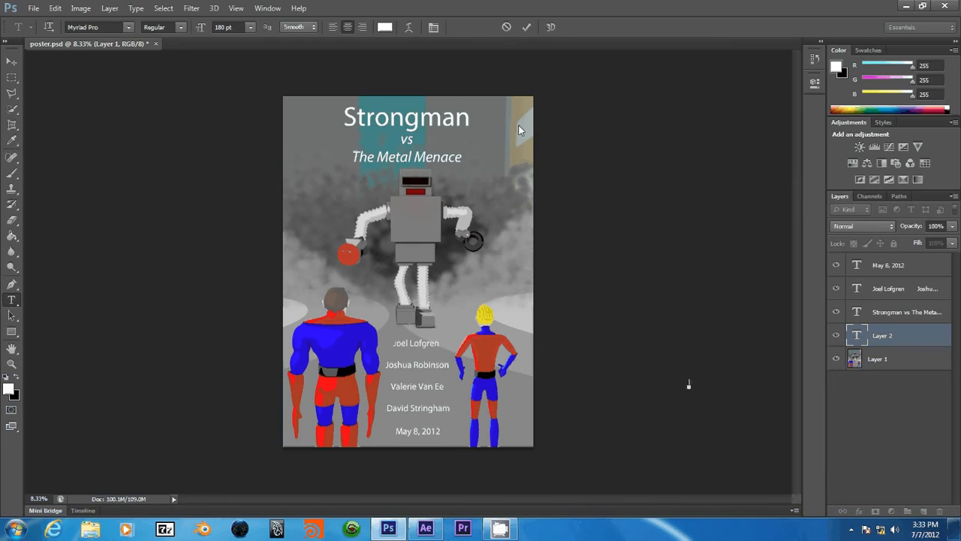
mouse_move(27, 148)
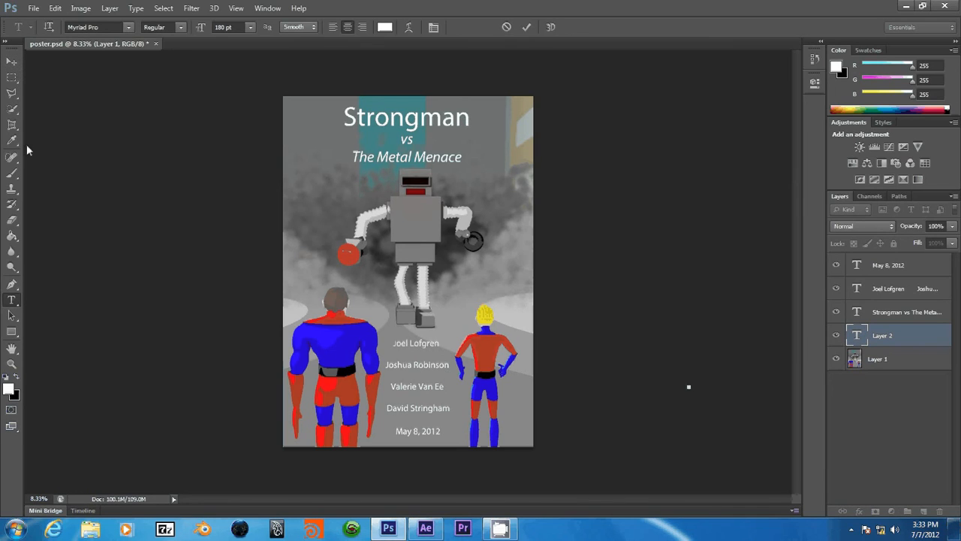
mouse_move(503, 177)
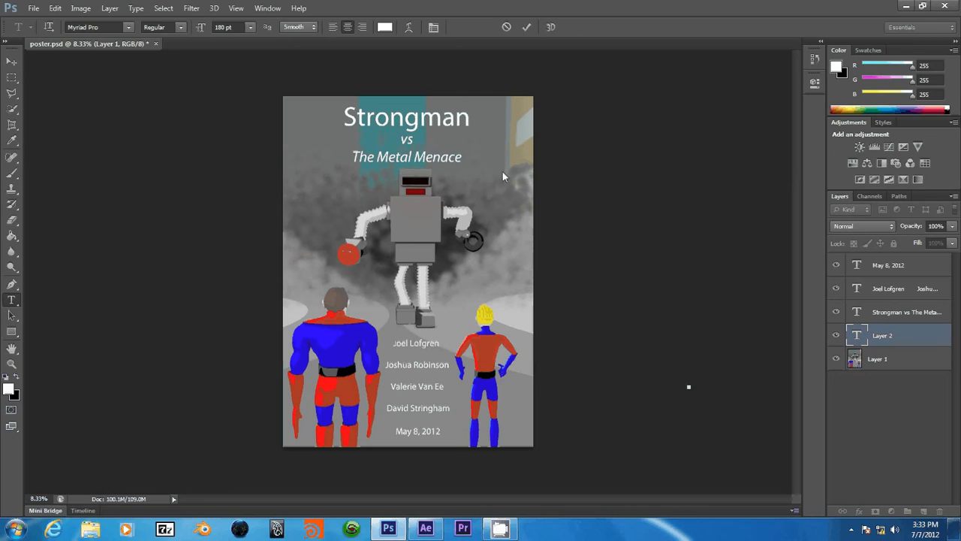